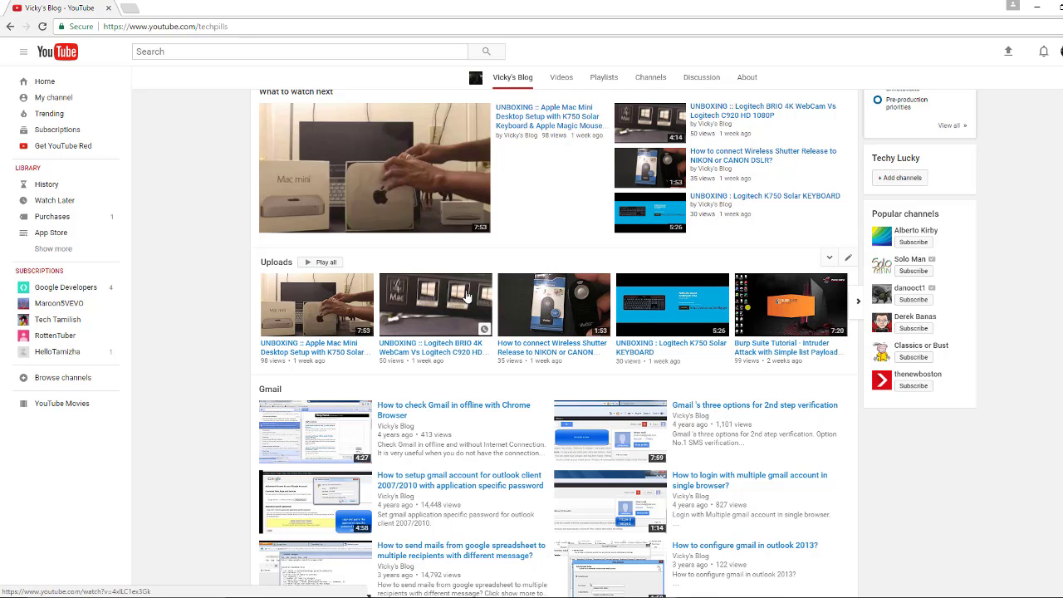
Step: Search YouTube for 'green screen spiderman' and open the dancing Spiderman green-screen video
scroll(down, 3)
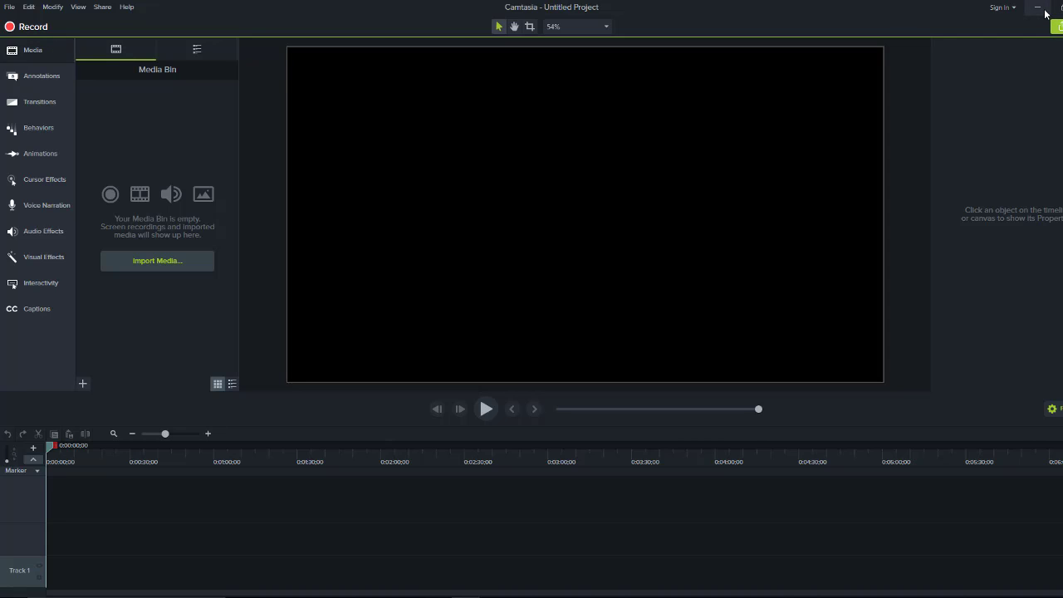
mouse_move(408, 355)
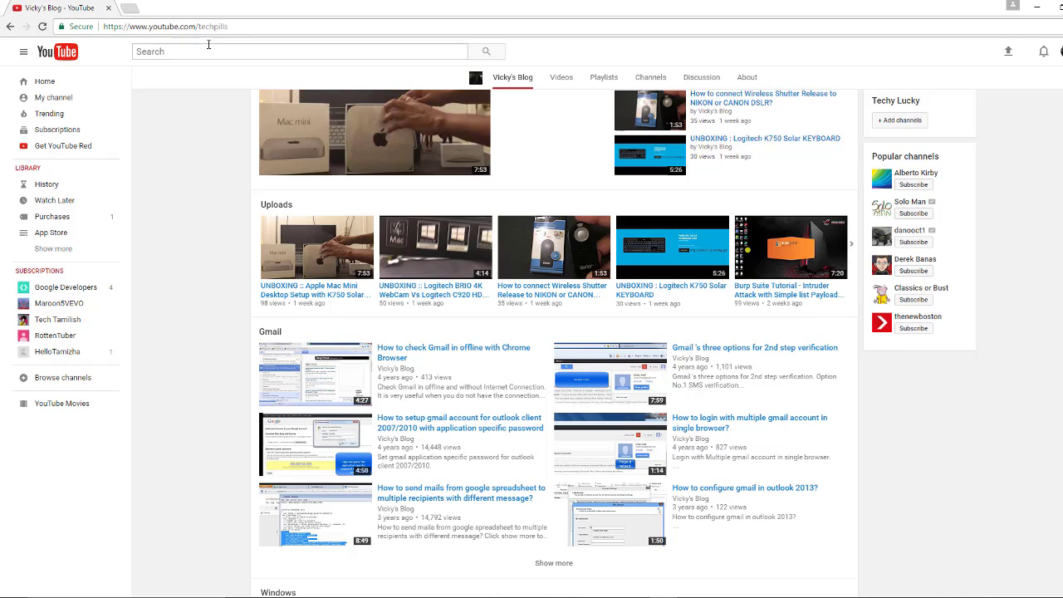
click(299, 51)
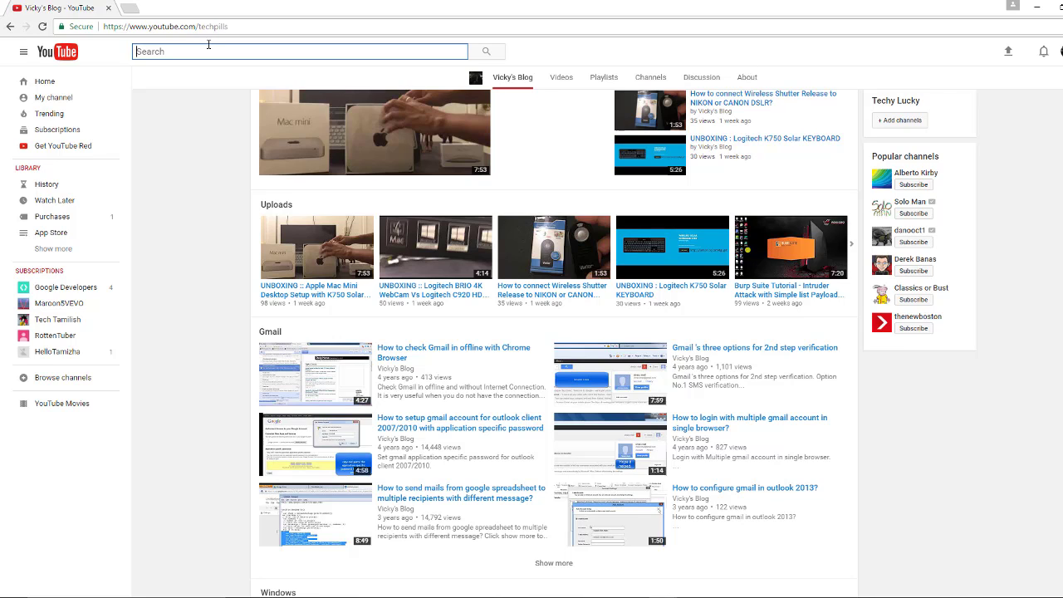
text(green)
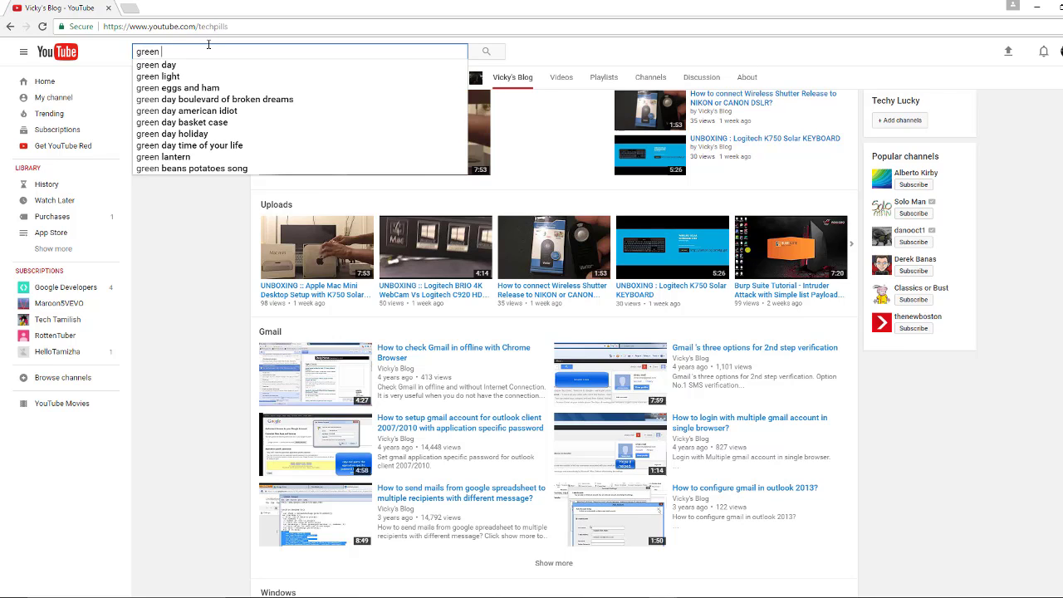
text(screen spiderman)
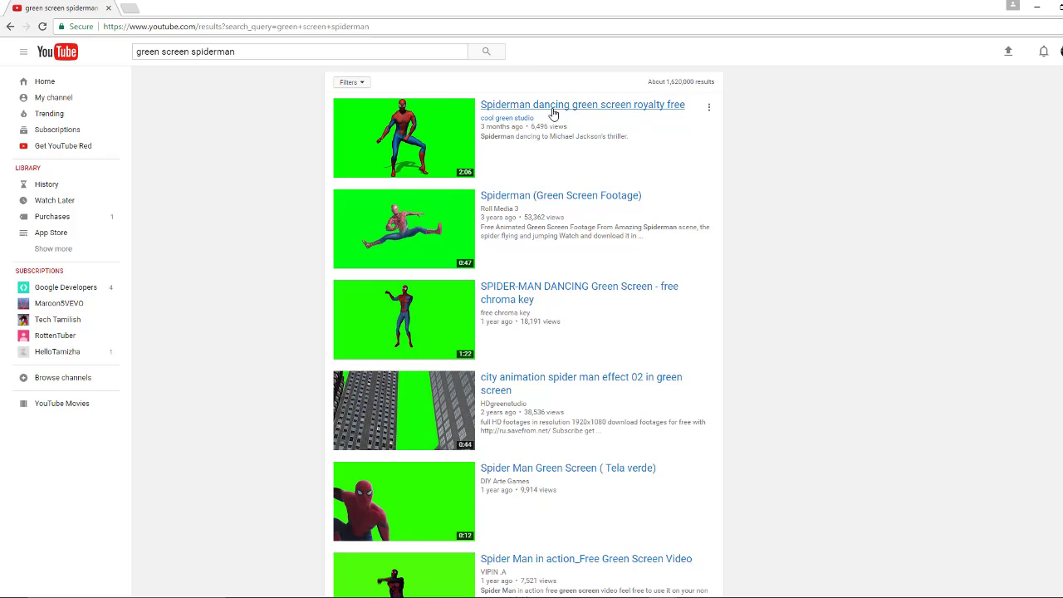
mouse_move(210, 73)
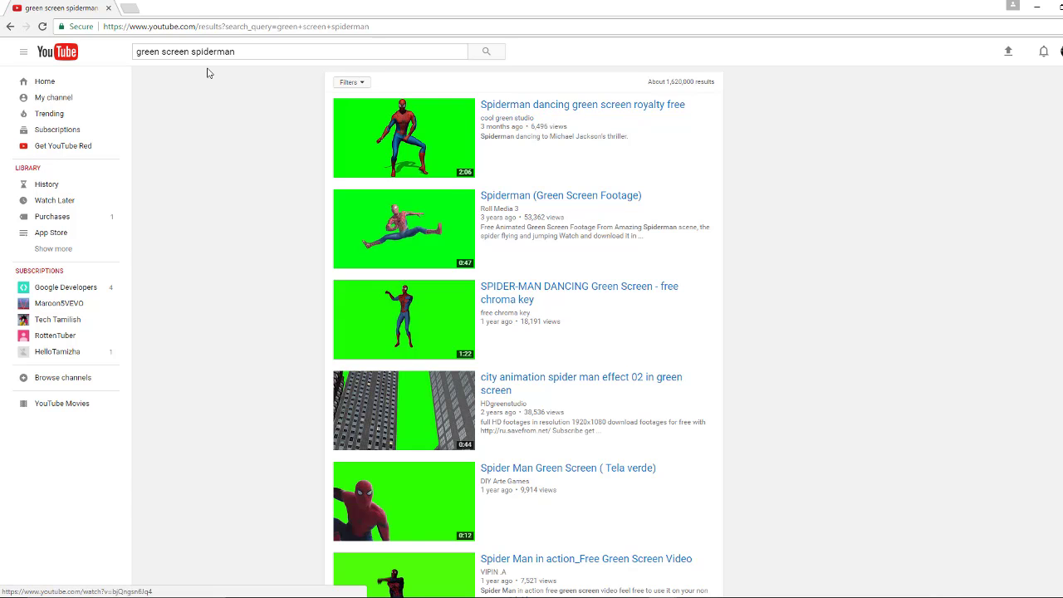
click(166, 6)
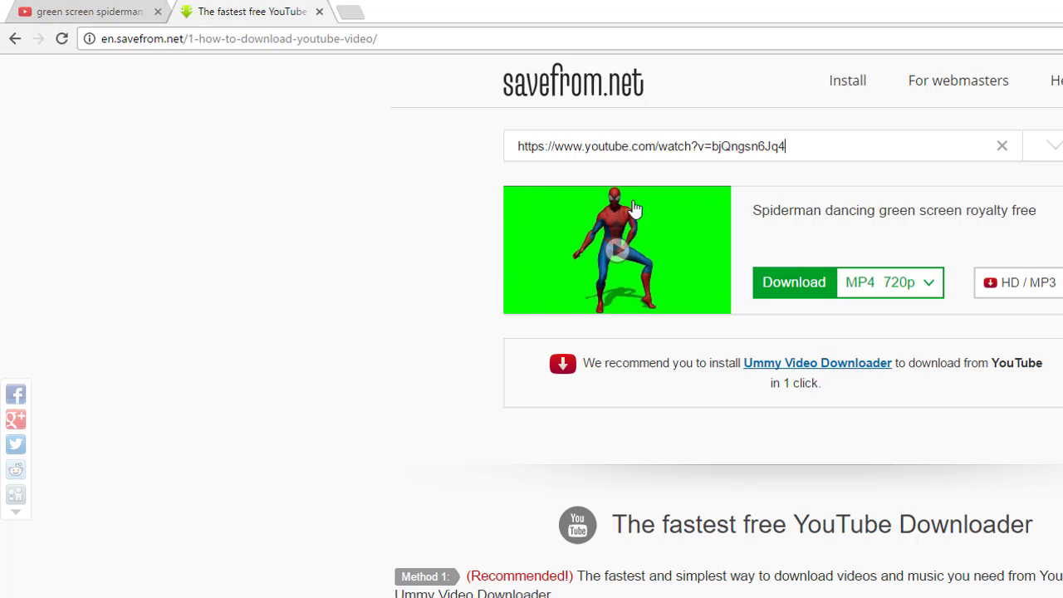
mouse_move(627, 262)
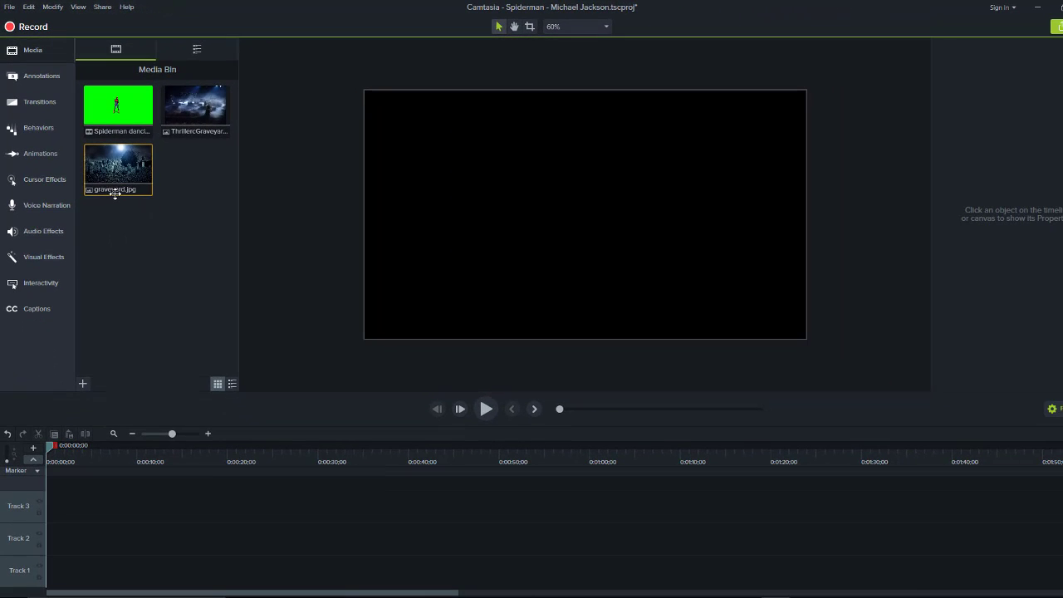
Step: Place the Spiderman green-screen clip on Track 1 and play then pause its preview
click(118, 106)
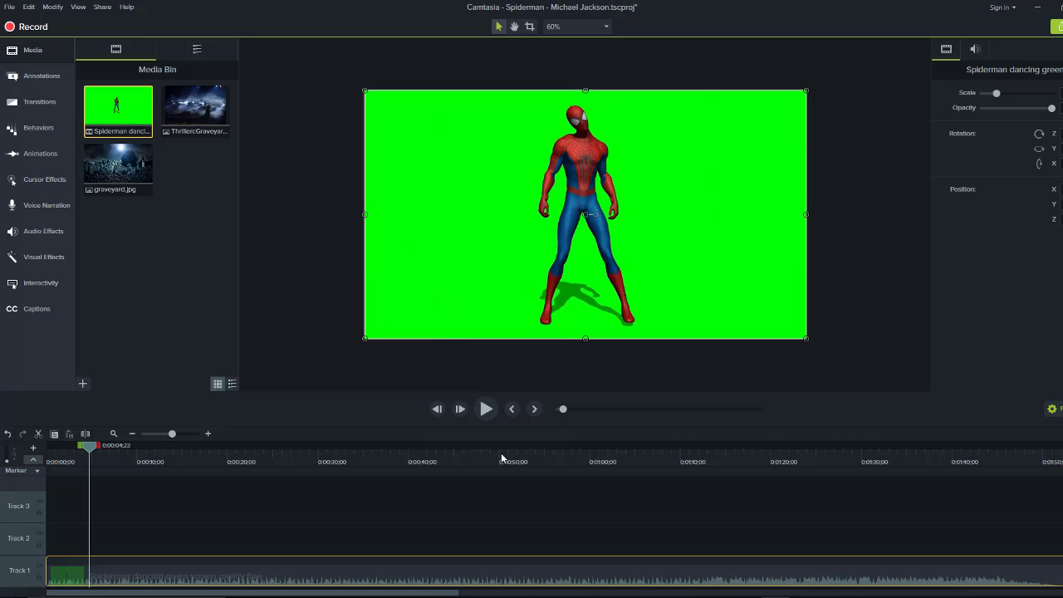
click(485, 408)
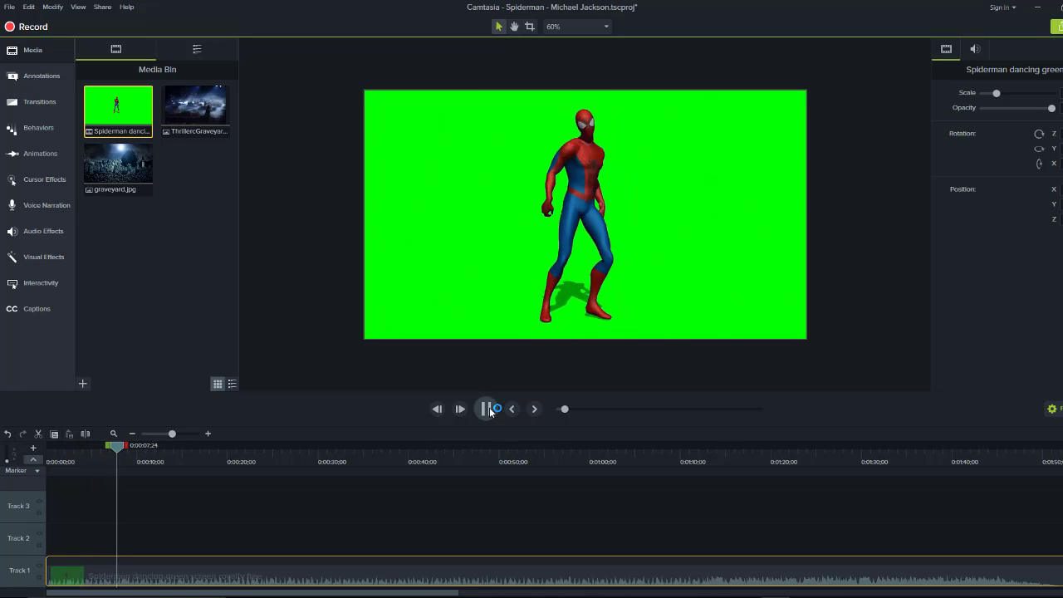
click(485, 408)
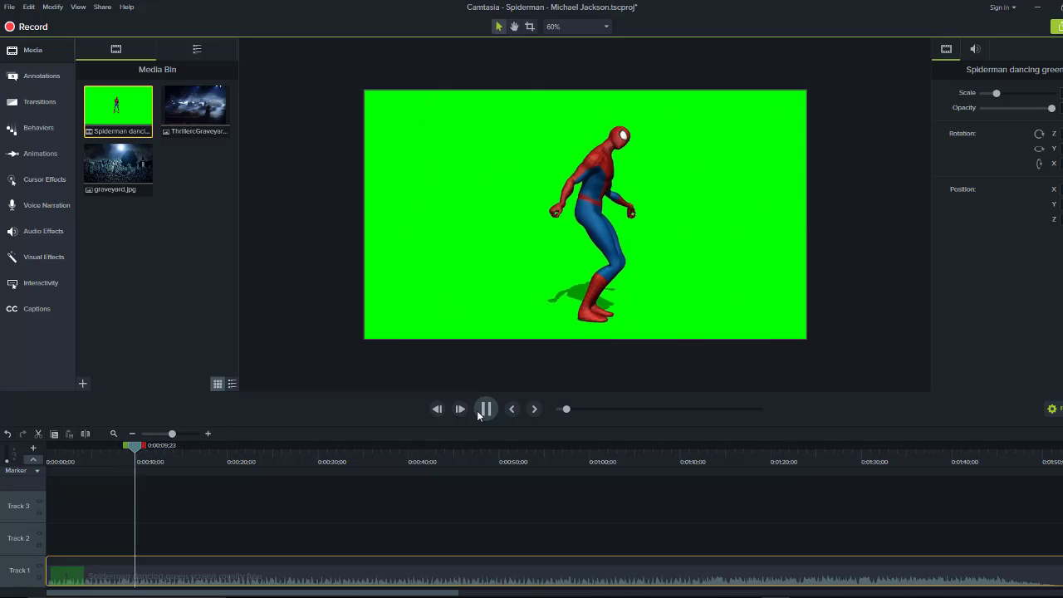
click(485, 408)
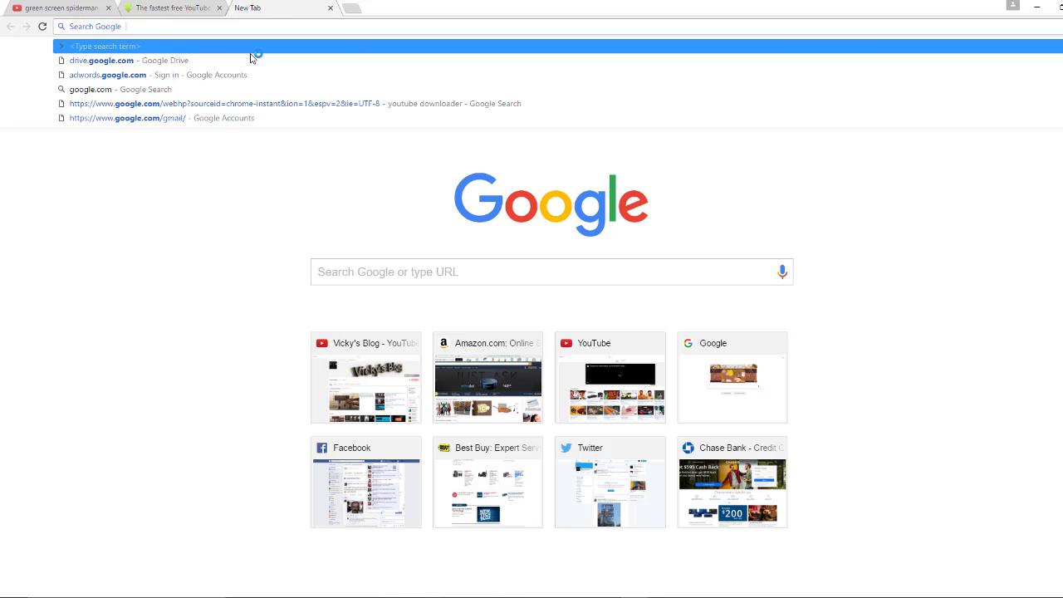
Step: Google 'download graveyard image' and open one of the graveyard image results
text(download graveyard image)
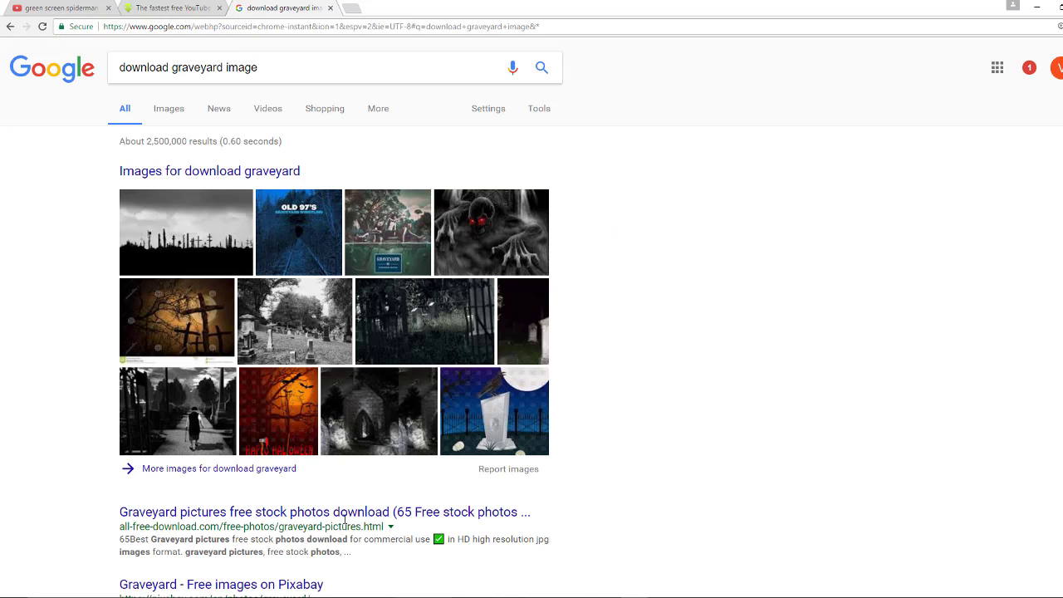
mouse_move(329, 407)
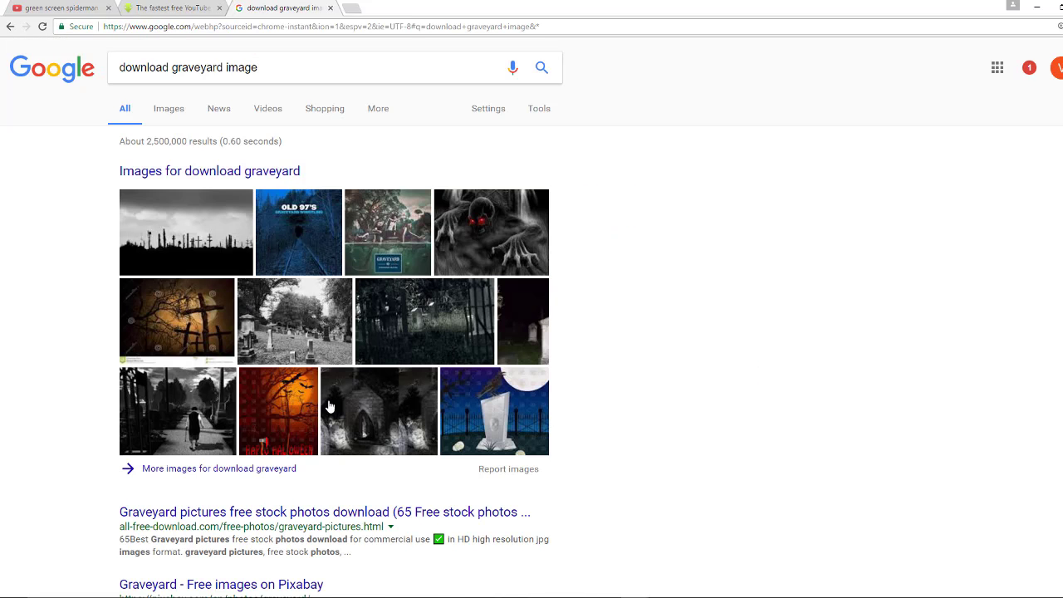
click(169, 108)
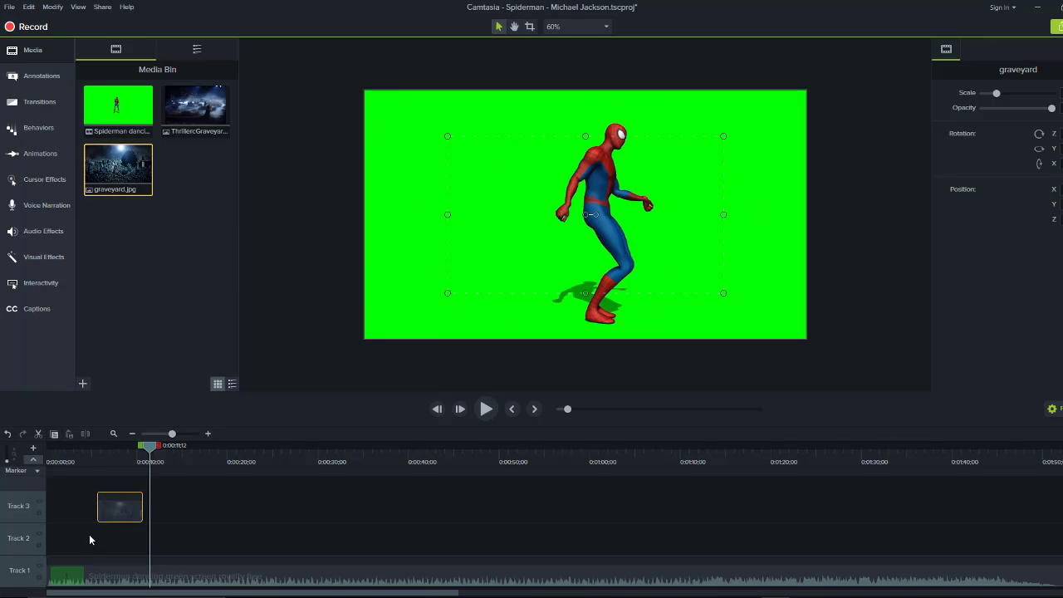
Step: Drag graveyard.jpg from the Media Bin onto a timeline track beneath the Spiderman clip
drag(120, 506, 68, 538)
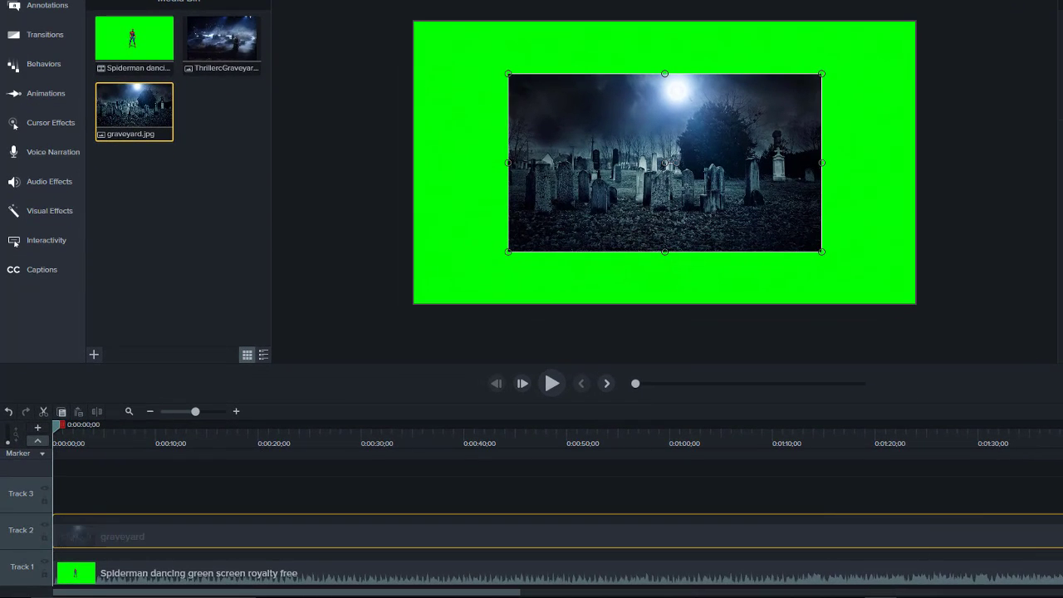
scroll(right, 3)
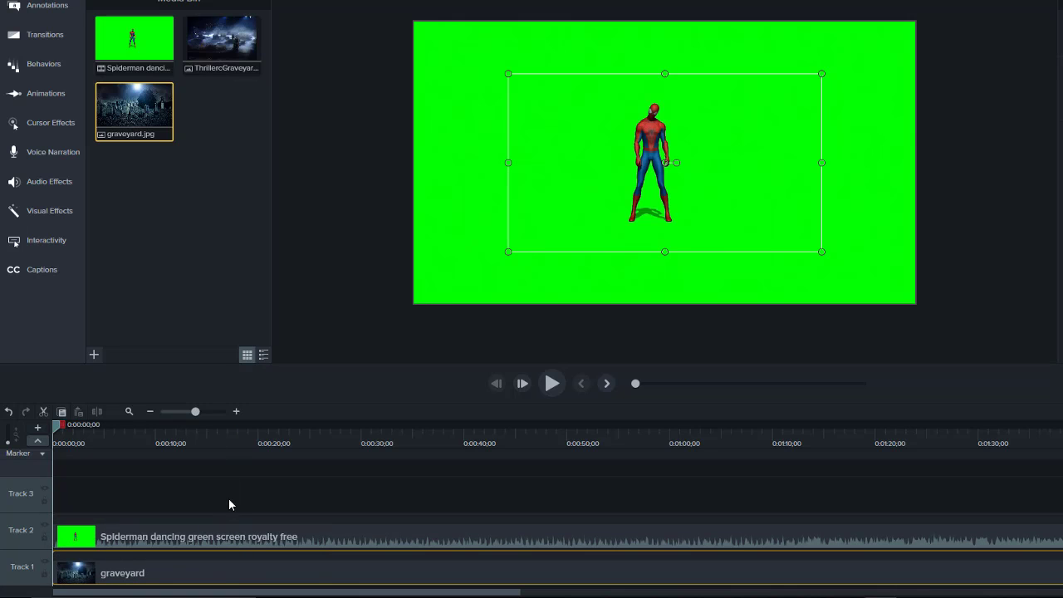
mouse_move(418, 185)
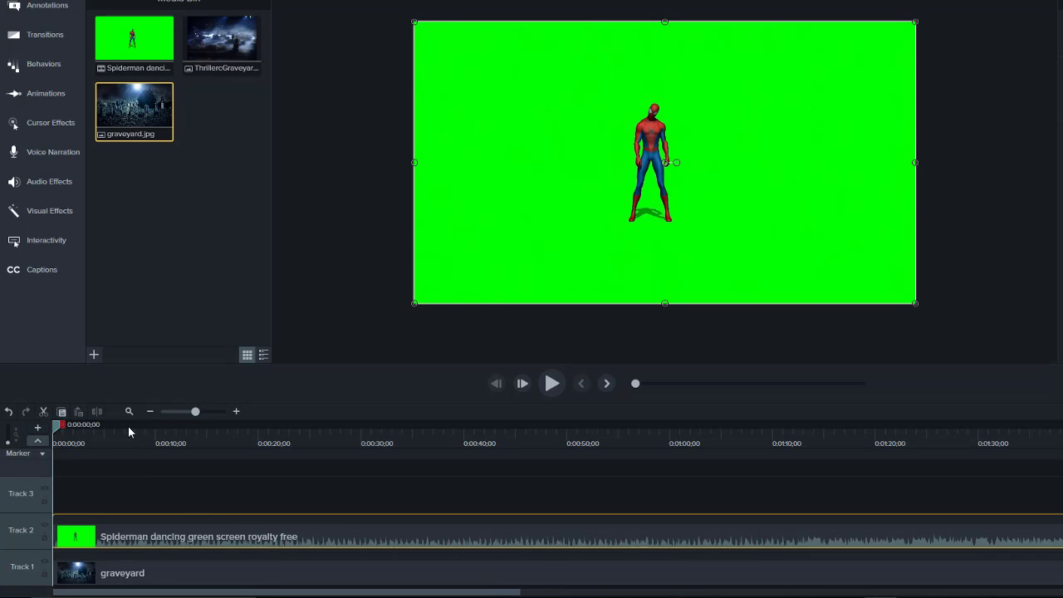
mouse_move(36, 216)
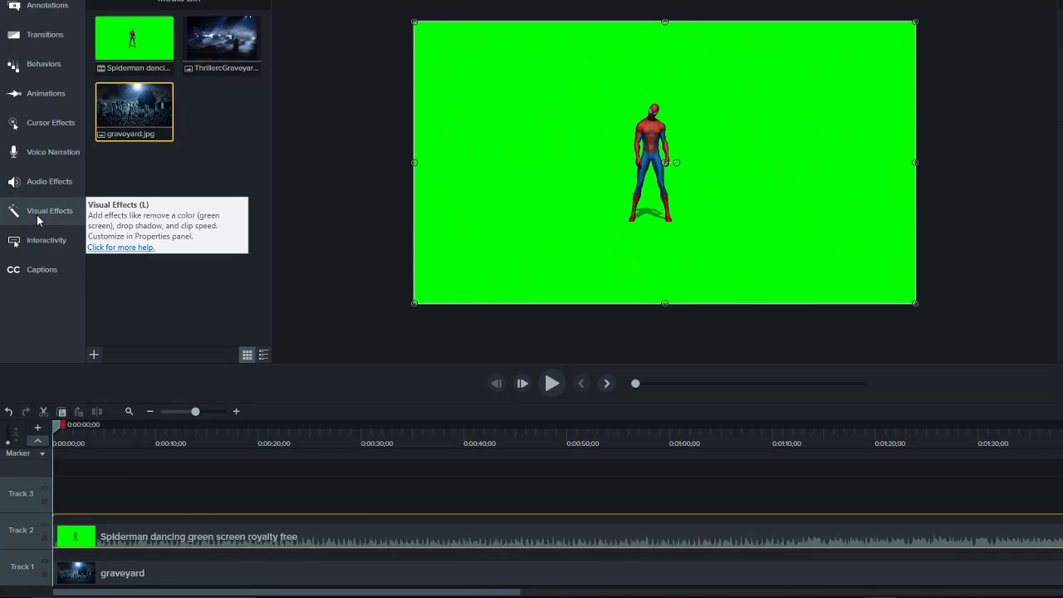
mouse_move(326, 83)
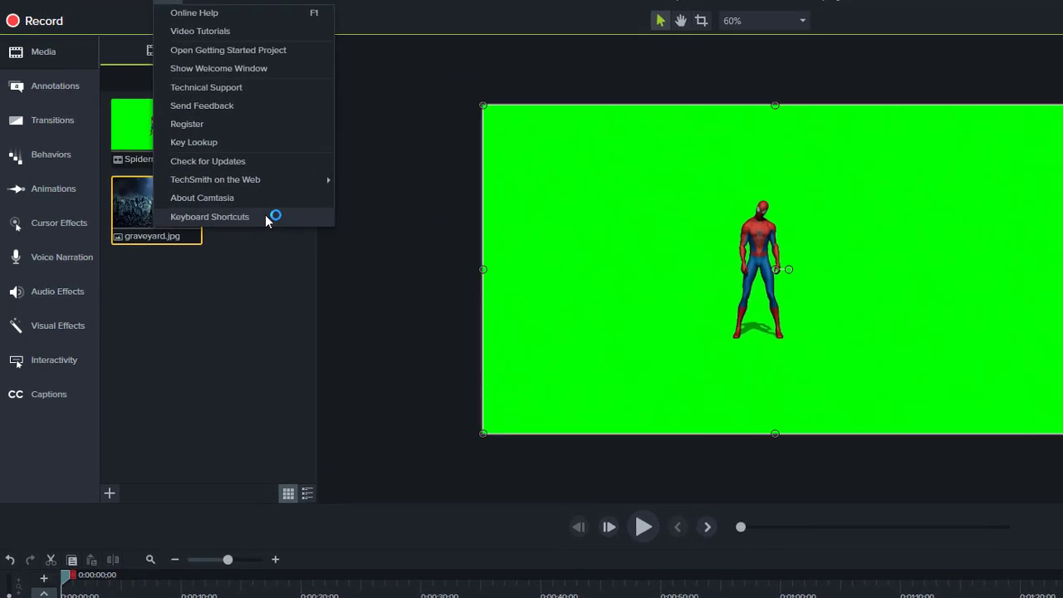
click(203, 197)
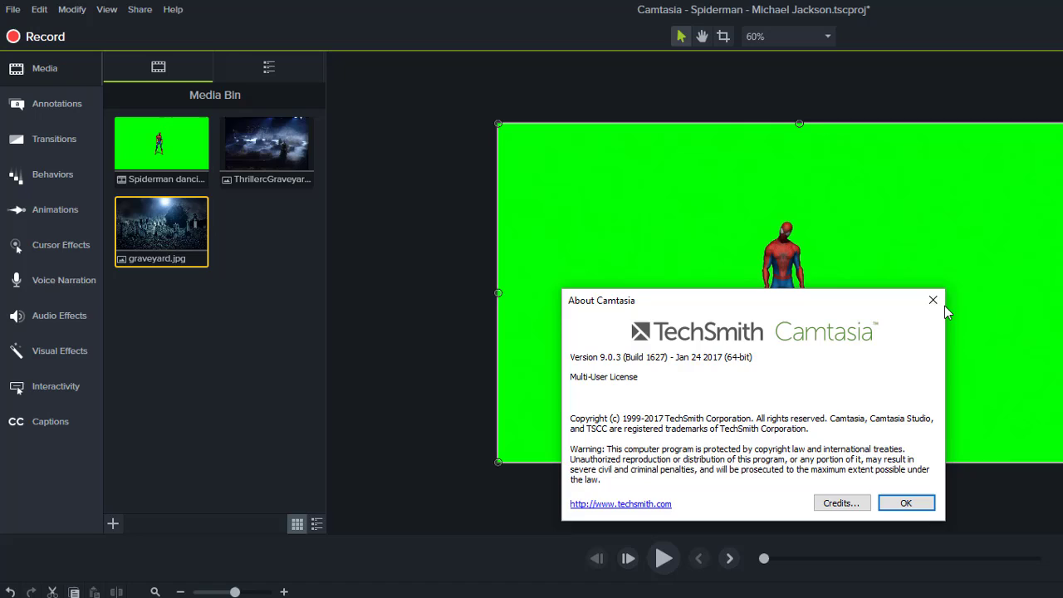
click(907, 502)
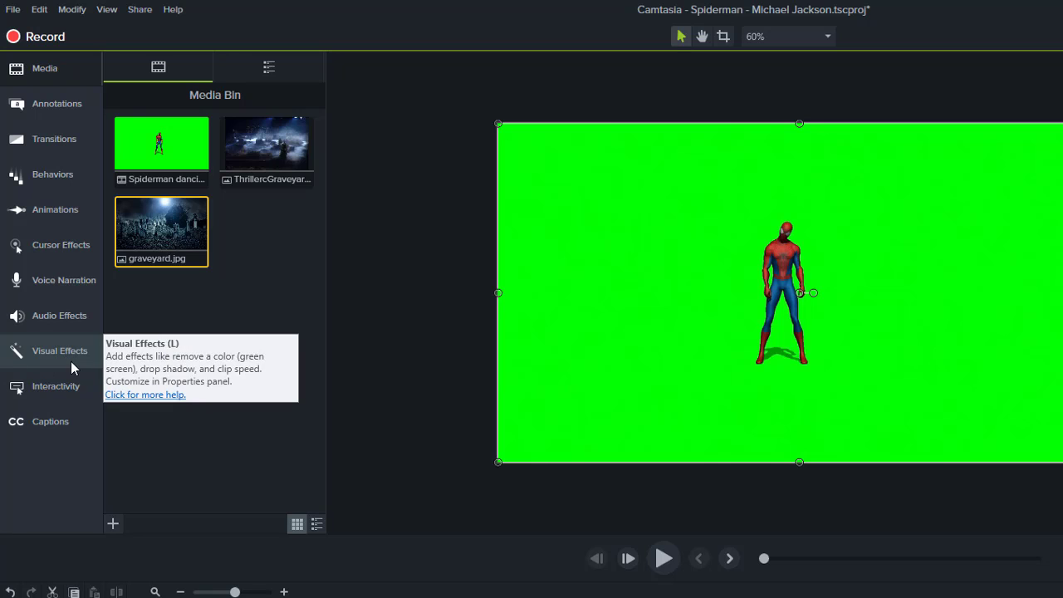
click(60, 348)
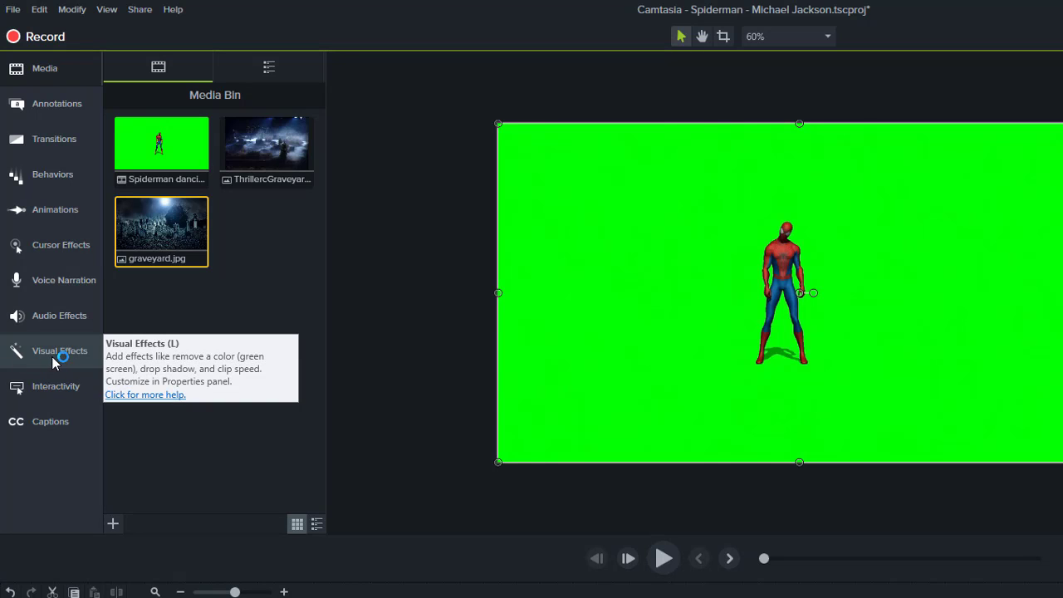
mouse_move(63, 357)
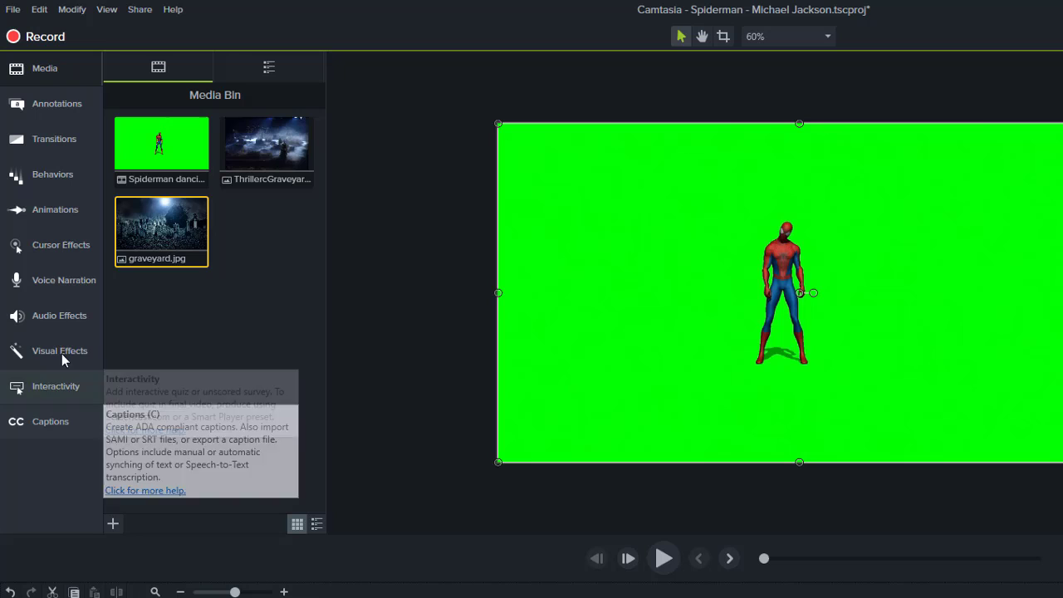
mouse_move(60, 350)
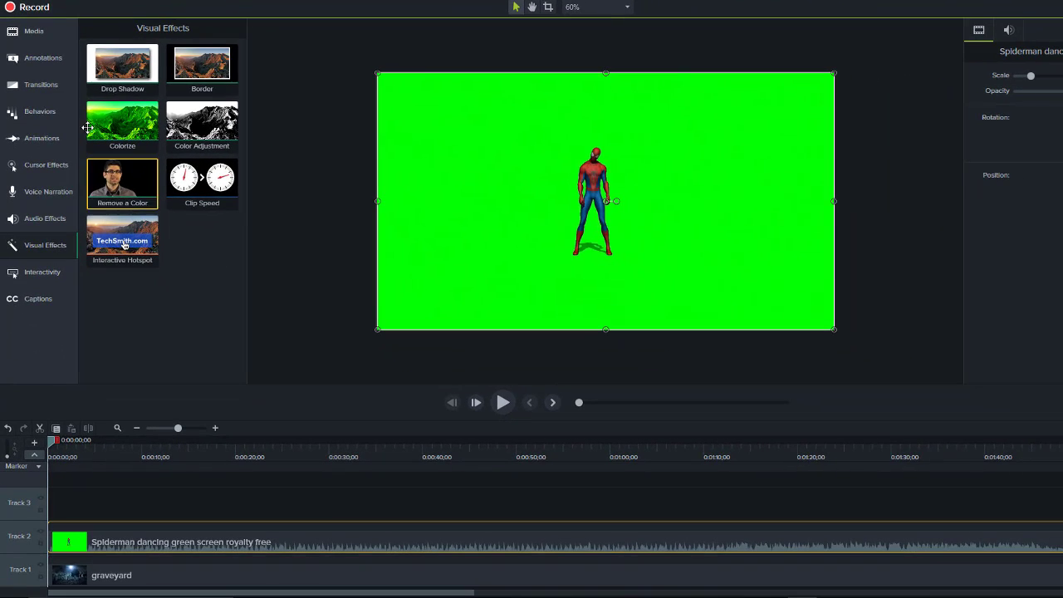
mouse_move(123, 65)
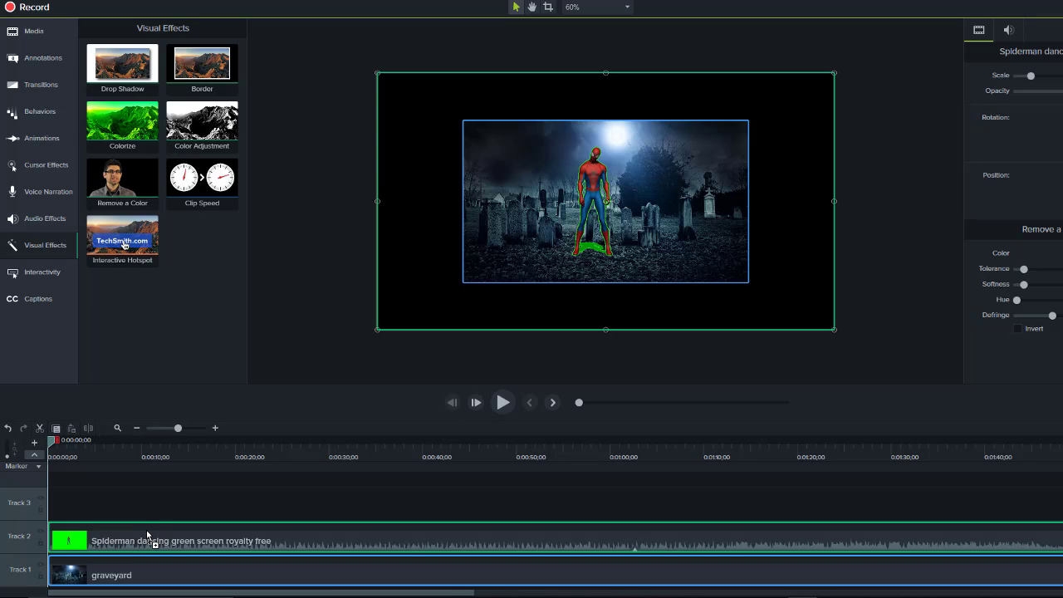
Step: Select the Spiderman clip on the timeline to adjust its Remove a Color effect
click(123, 236)
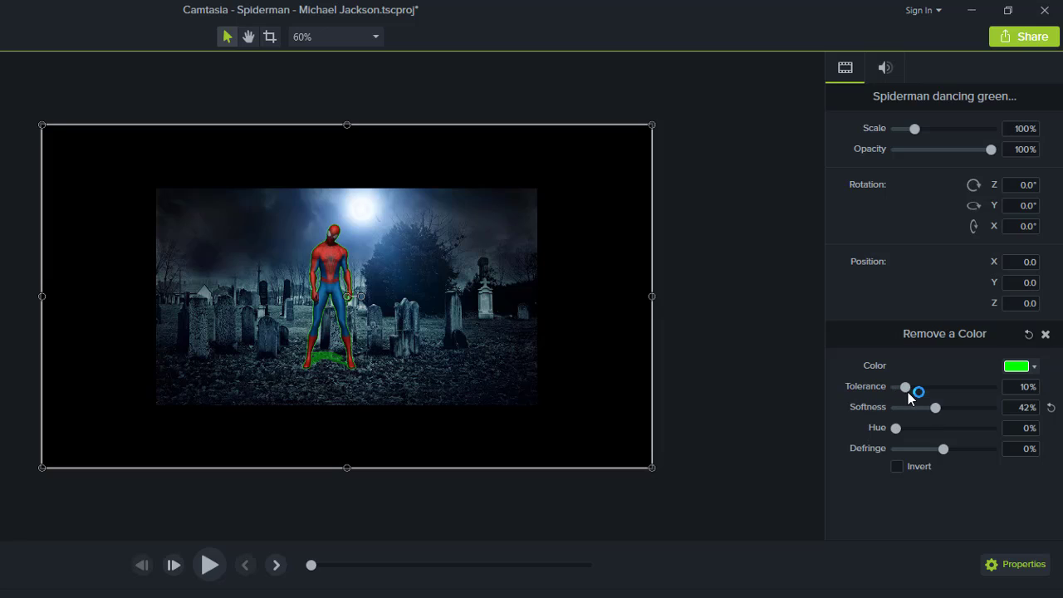
Step: Raise the Remove a Color tolerance to around 36% and nudge it back down slightly
drag(905, 387, 923, 386)
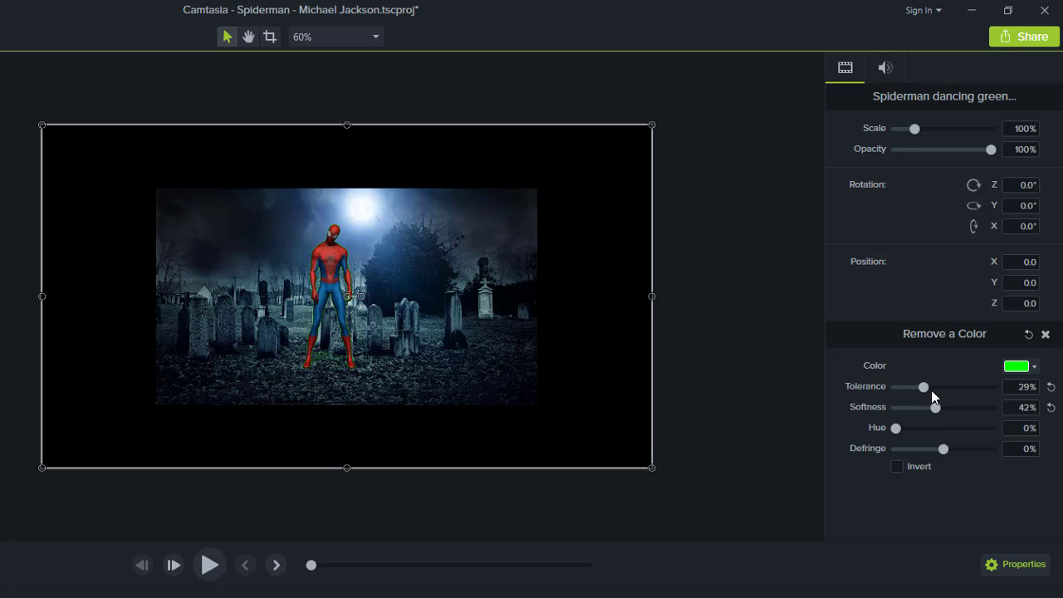
drag(923, 387, 930, 387)
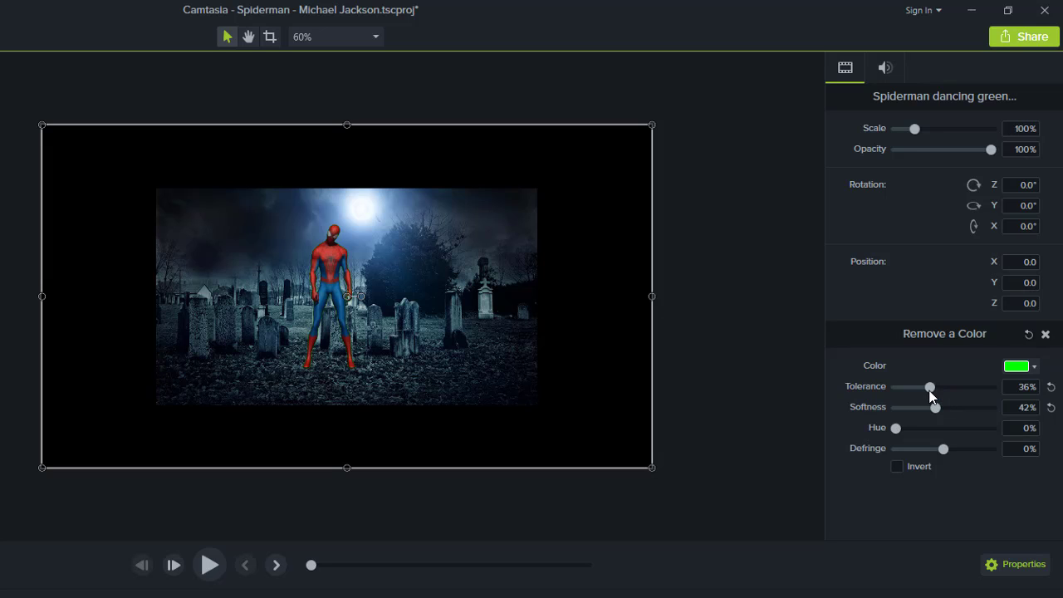
drag(929, 385, 929, 385)
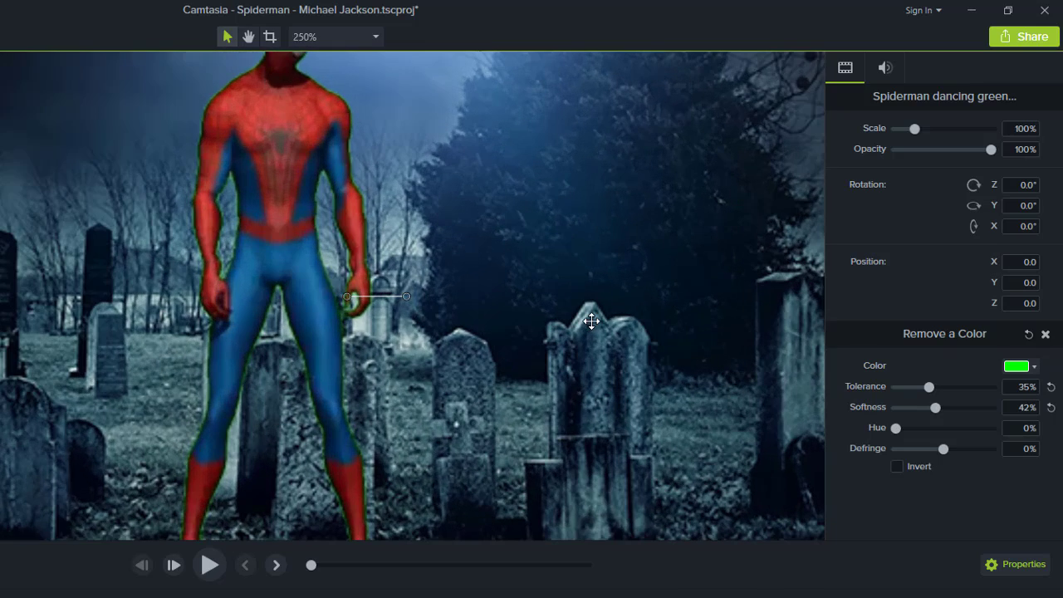
drag(930, 385, 943, 361)
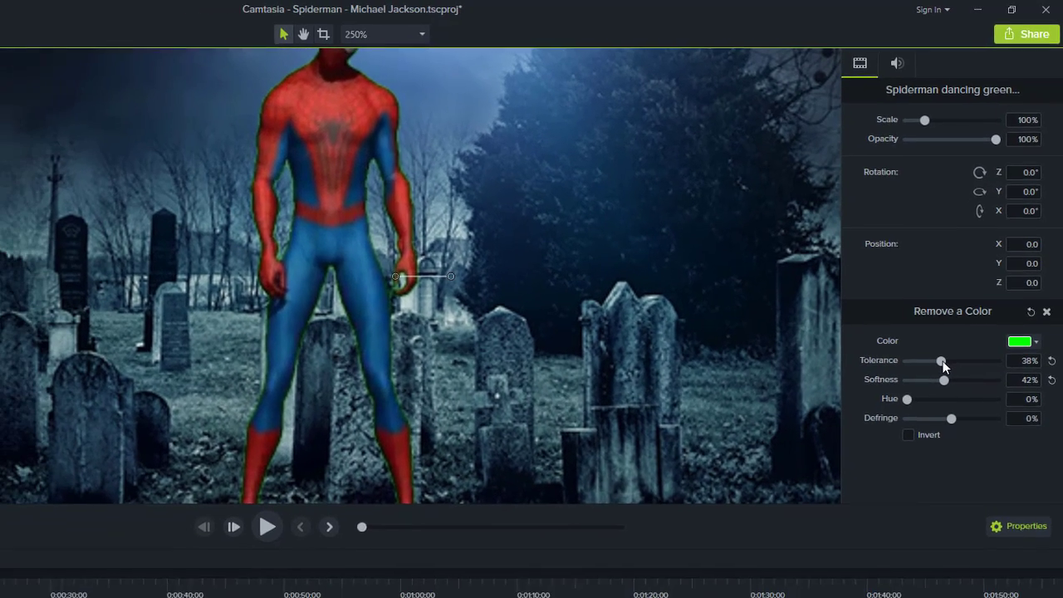
drag(943, 361, 940, 344)
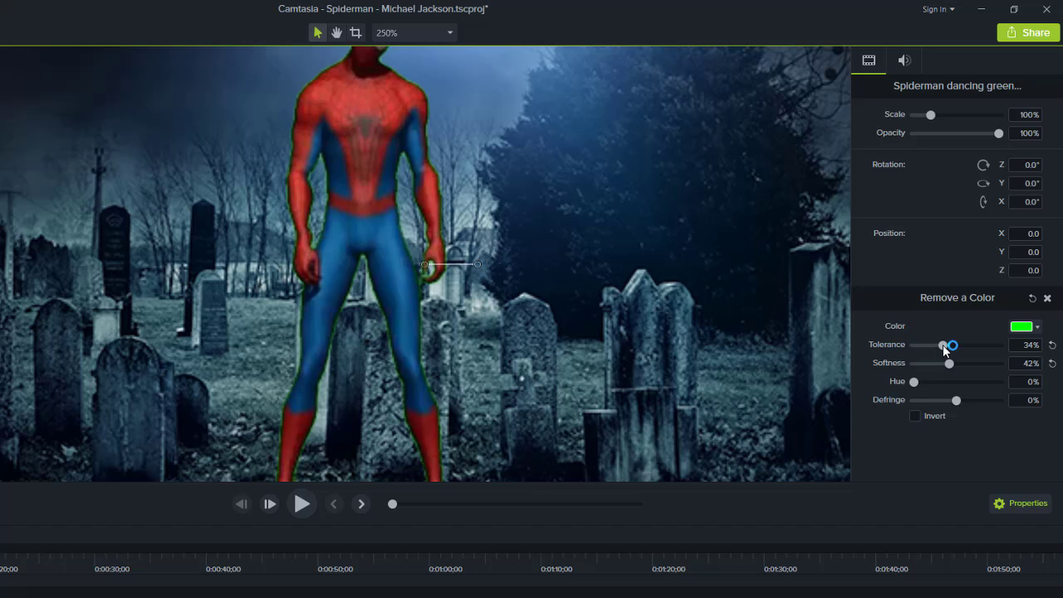
drag(952, 344, 940, 344)
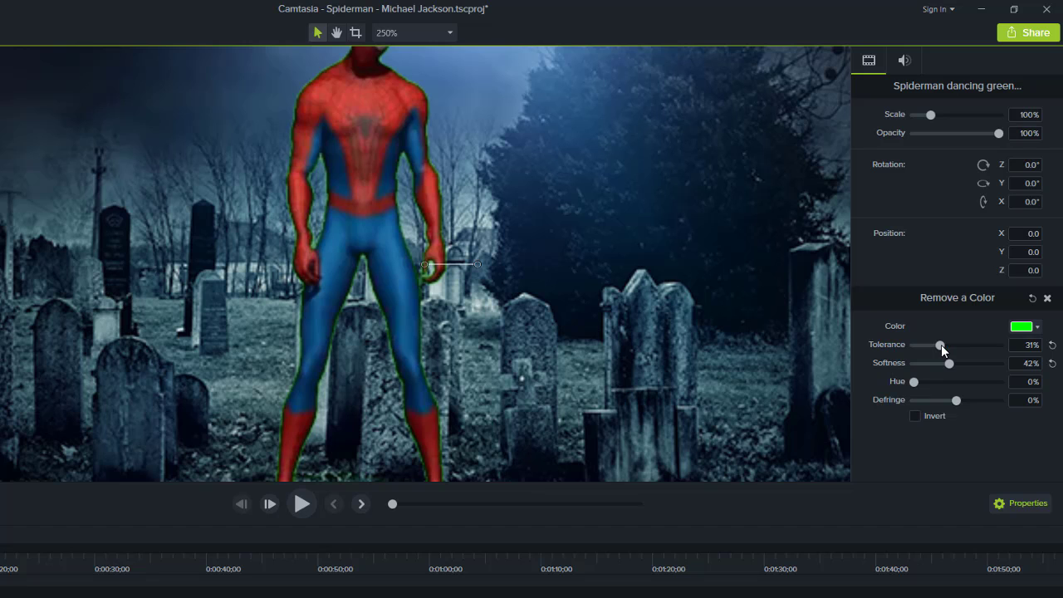
mouse_move(911, 123)
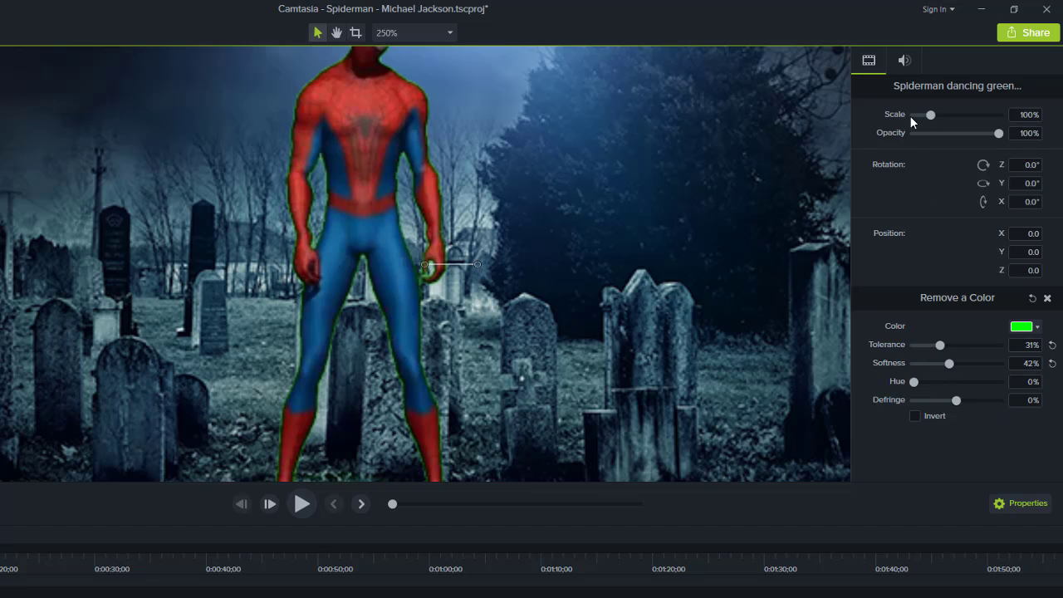
Step: Set Hue to 100% and settle edge Softness at about 31%
drag(913, 380, 999, 380)
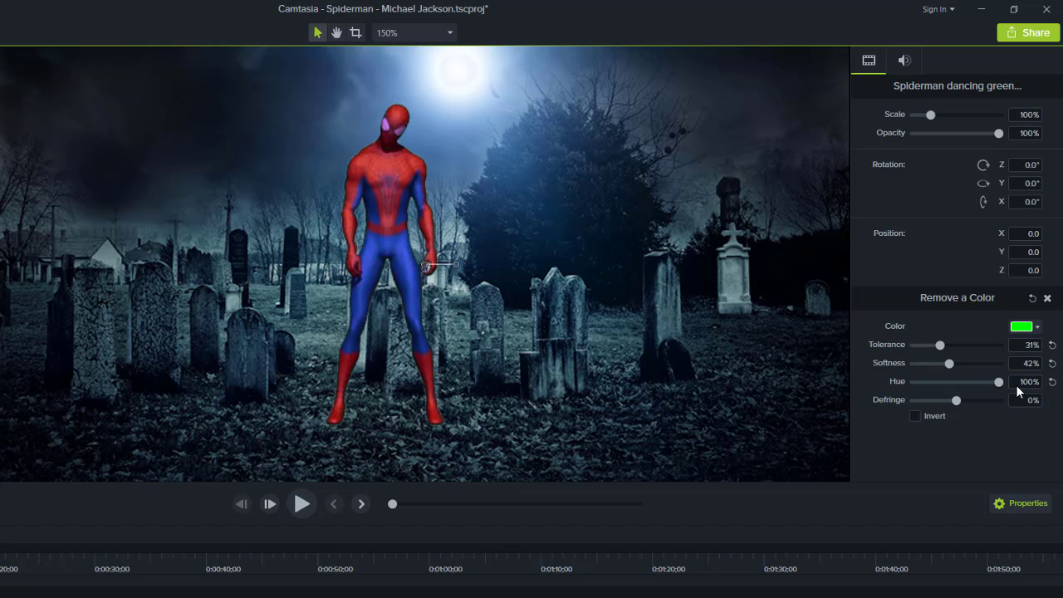
mouse_move(438, 305)
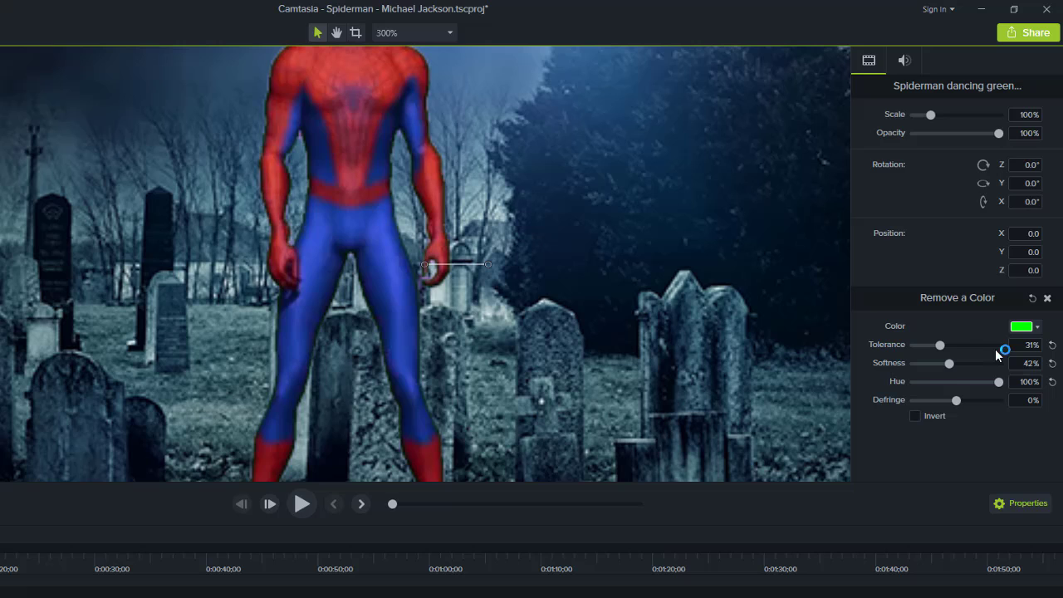
drag(949, 362, 950, 362)
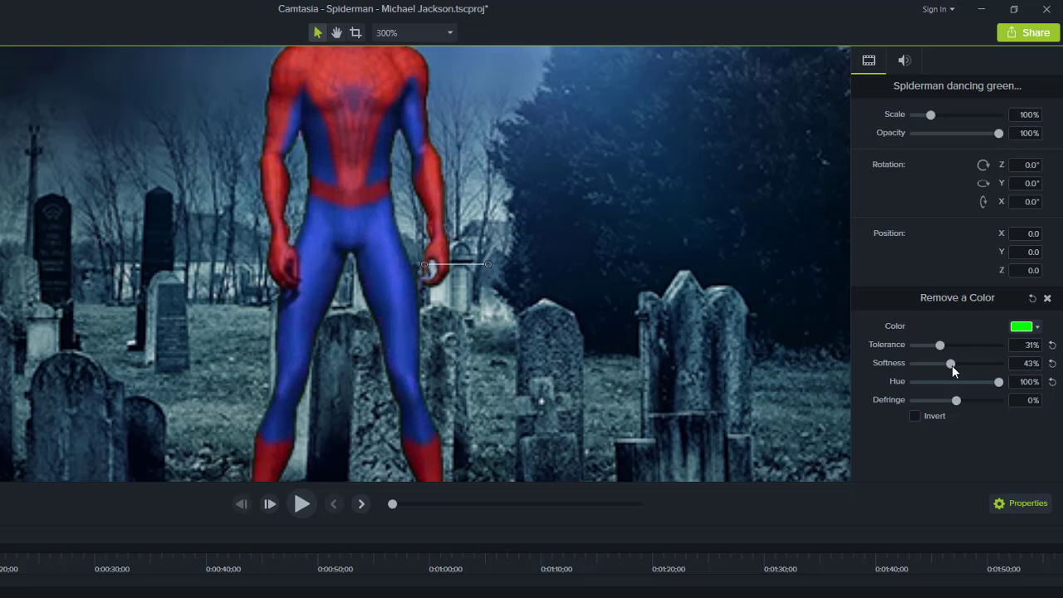
drag(950, 362, 939, 362)
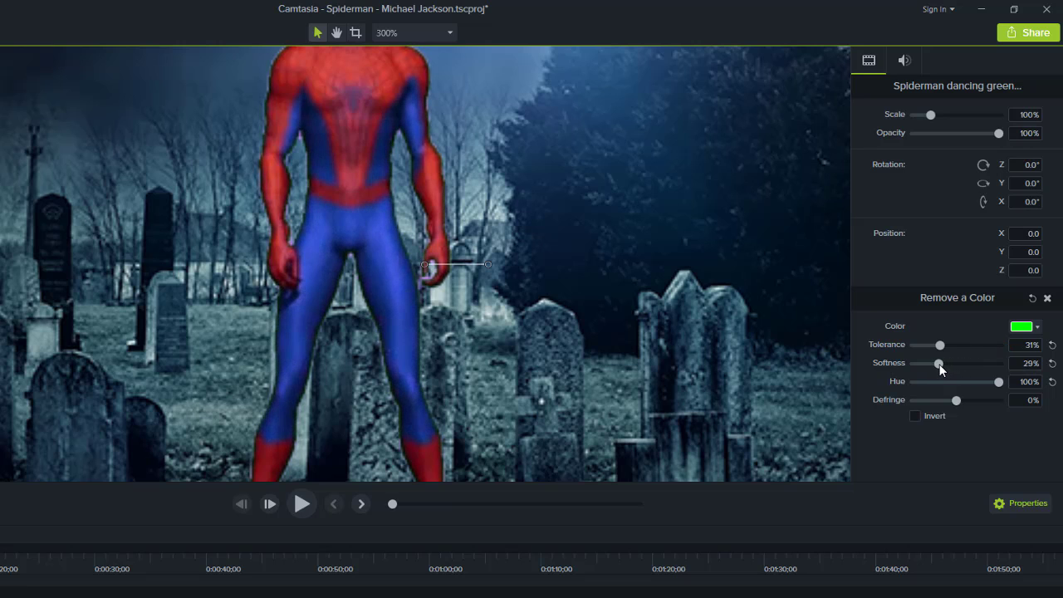
drag(940, 362, 914, 362)
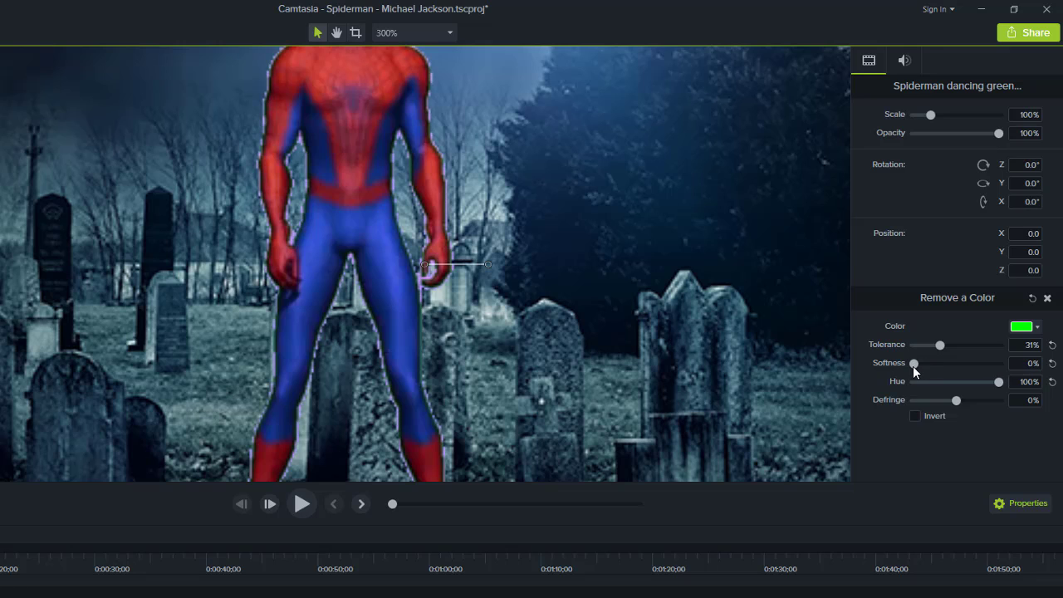
drag(913, 362, 940, 362)
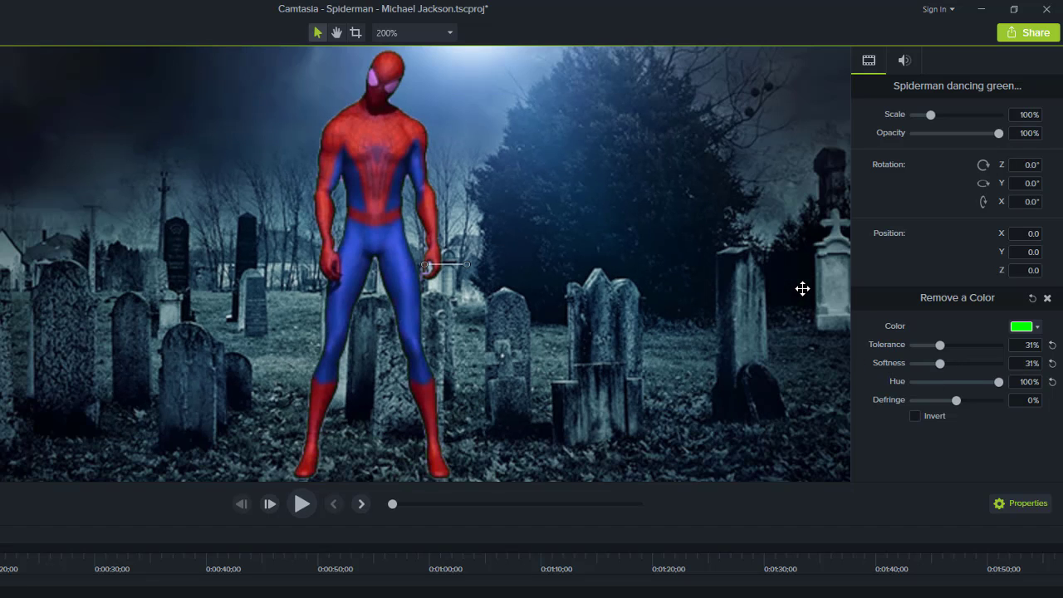
Step: With the whole scene in view, set Tolerance to about 38% to clear Spiderman's green fringe
click(412, 34)
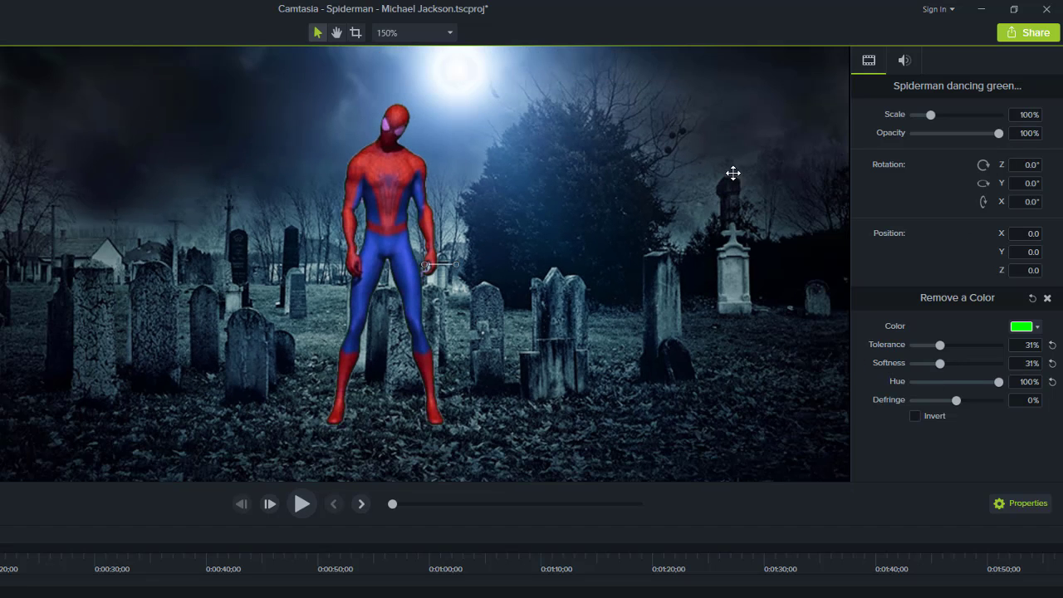
drag(940, 344, 931, 344)
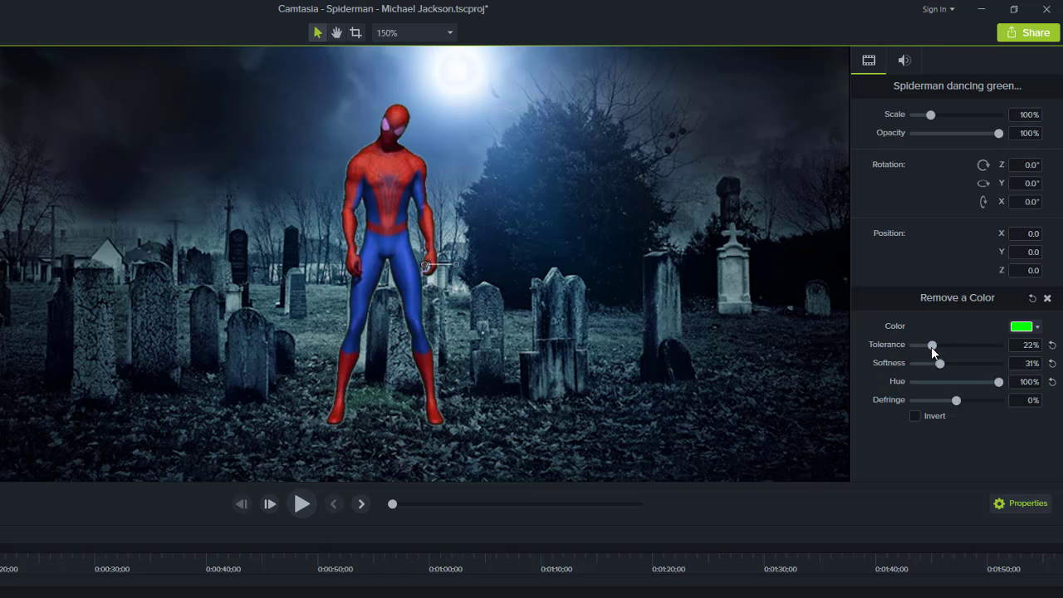
drag(931, 343, 943, 344)
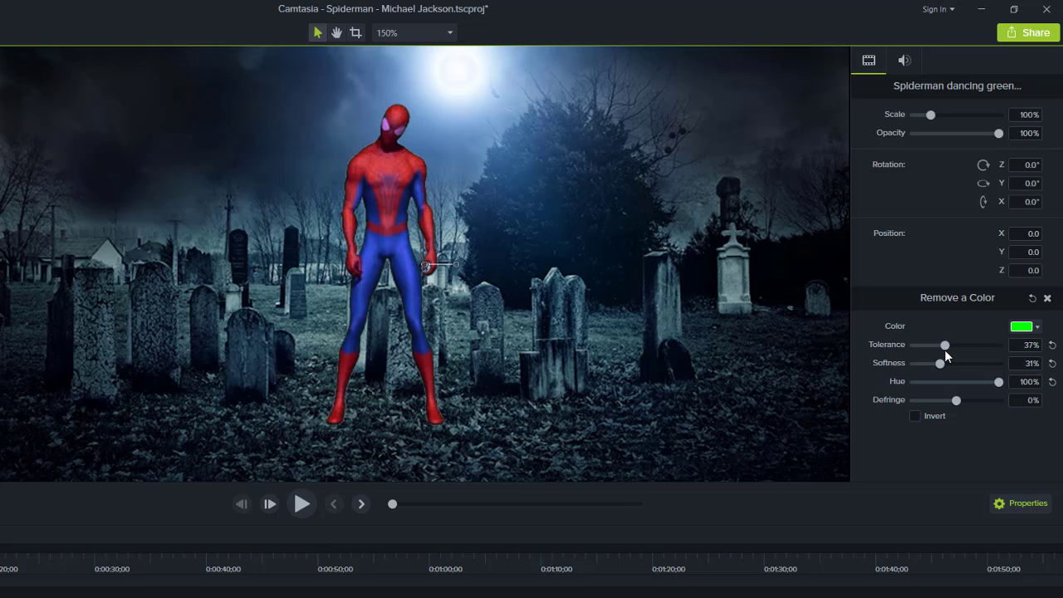
drag(943, 344, 947, 344)
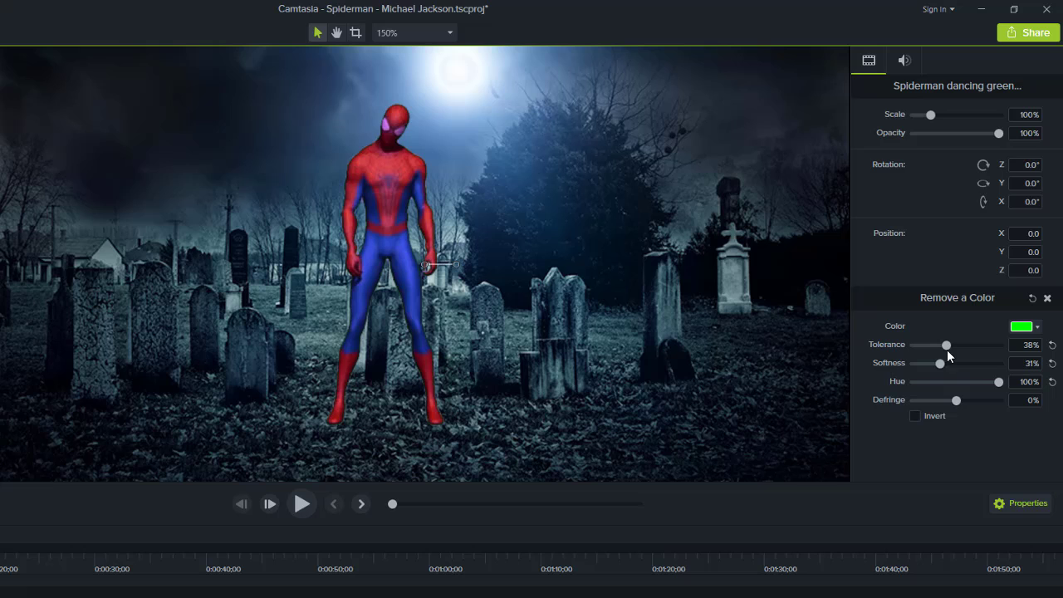
mouse_move(928, 116)
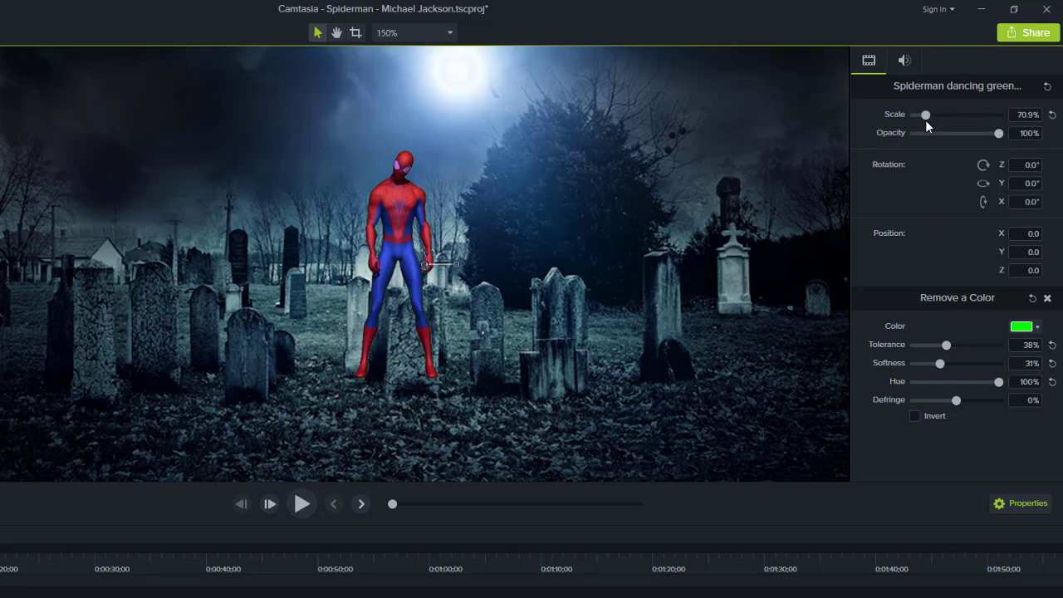
Step: Scale Spiderman down to roughly 70% and below so he stands small among the headstones
drag(923, 114, 930, 115)
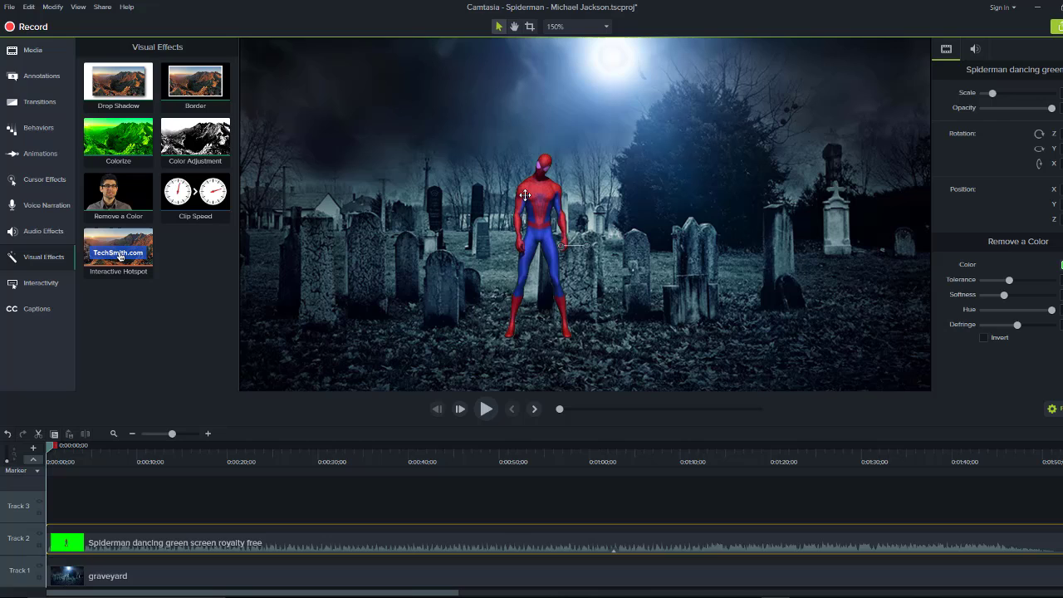
drag(545, 241, 511, 249)
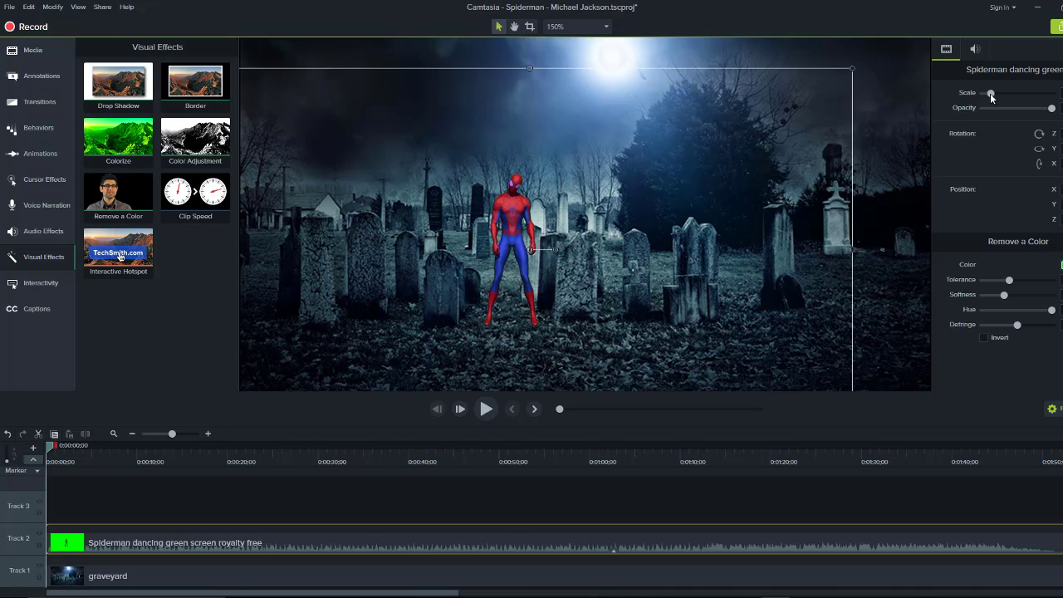
mouse_move(993, 108)
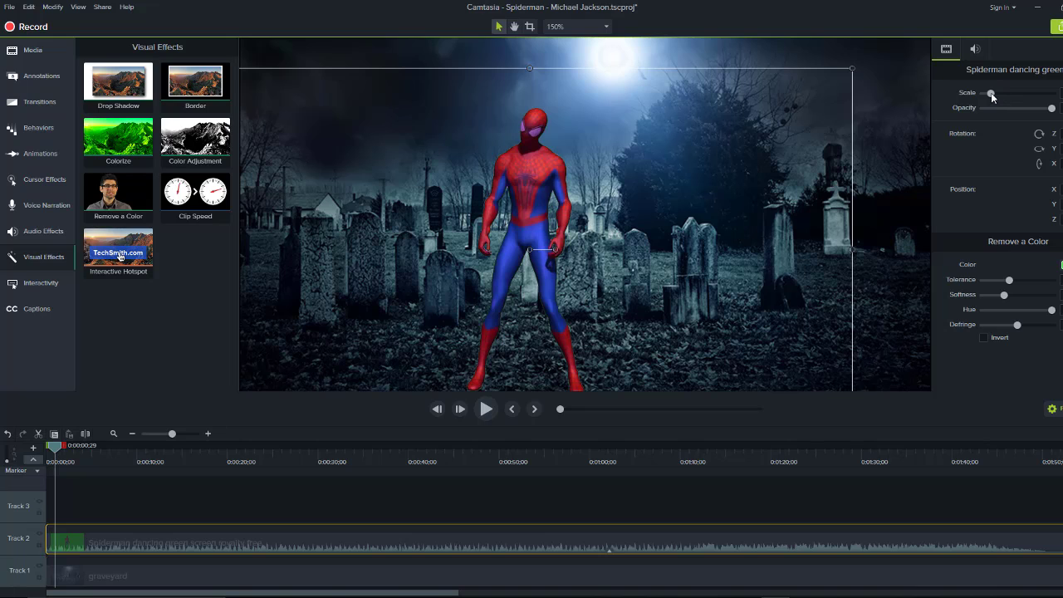
drag(993, 93, 988, 93)
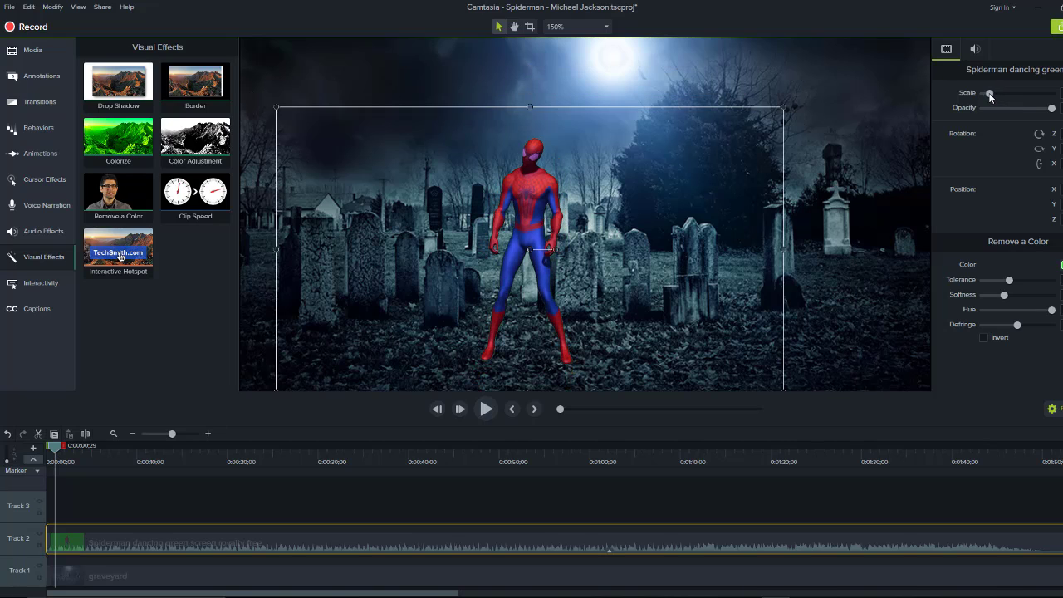
drag(988, 93, 995, 93)
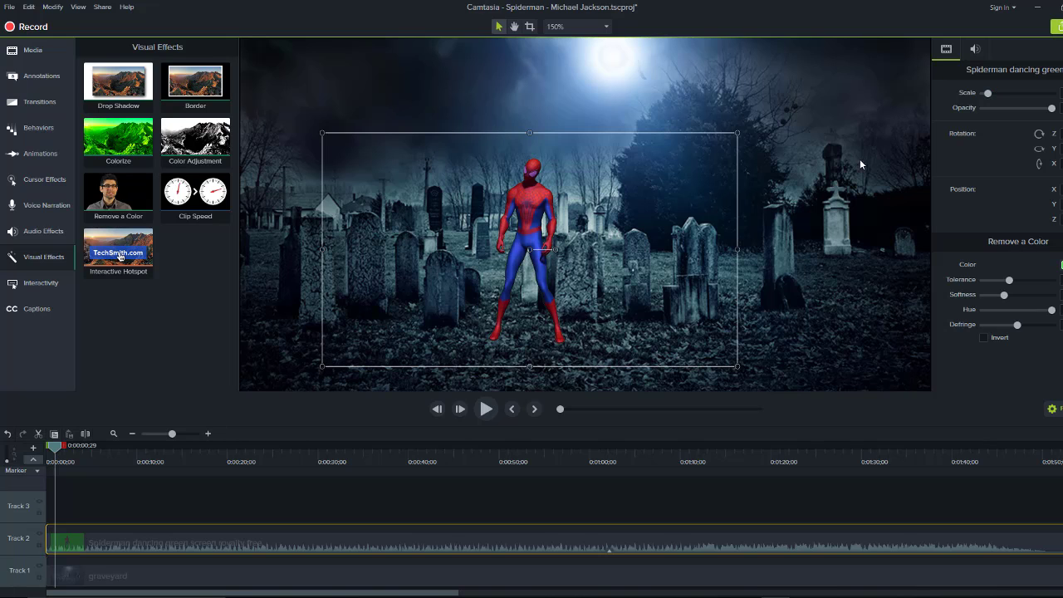
drag(529, 249, 498, 249)
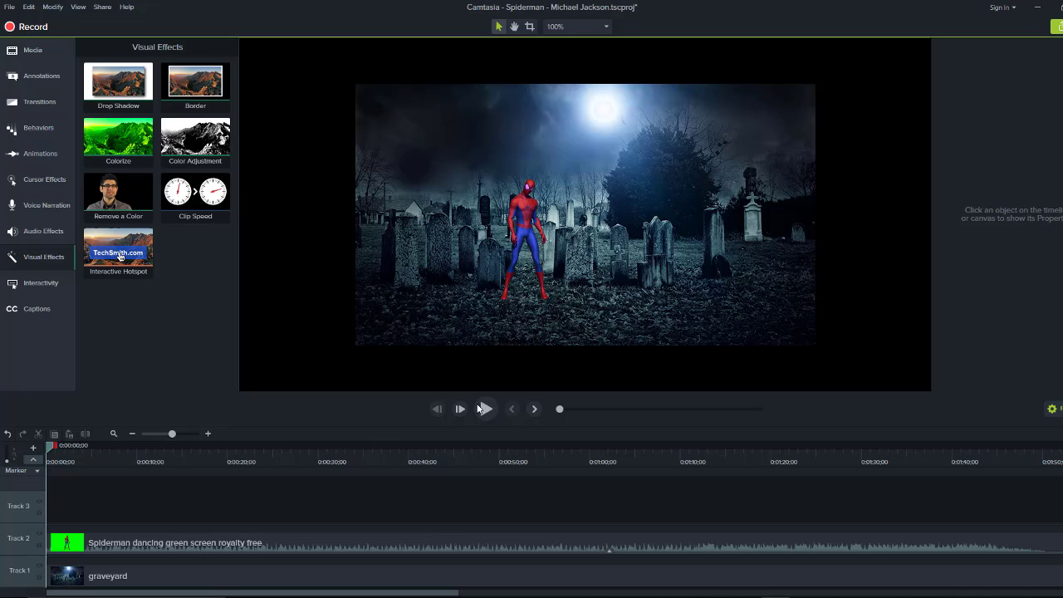
Step: Play the composite of Spiderman dancing over the graveyard, then stop playback
click(485, 408)
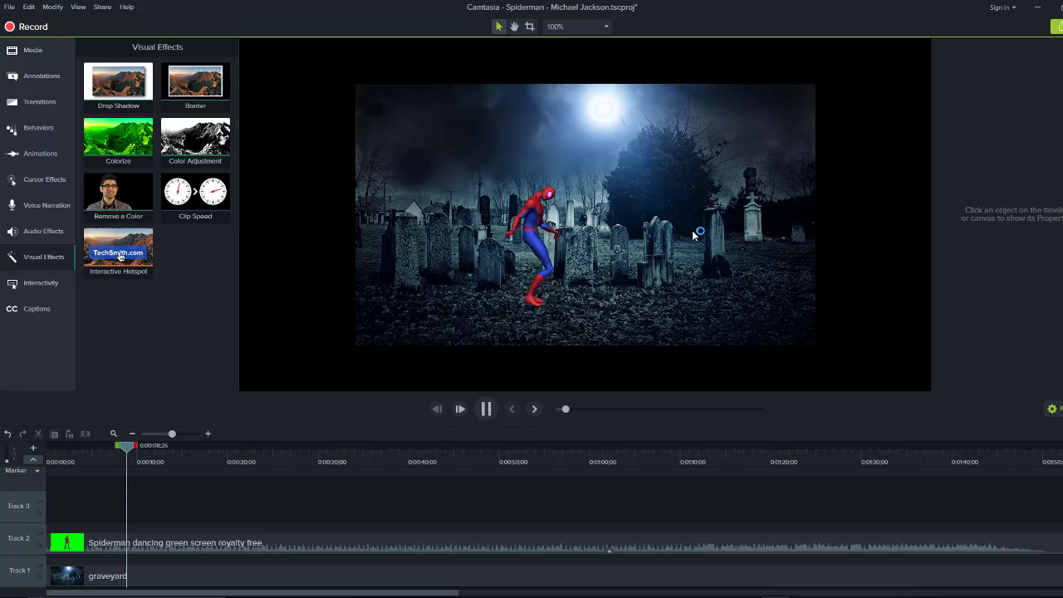
click(108, 574)
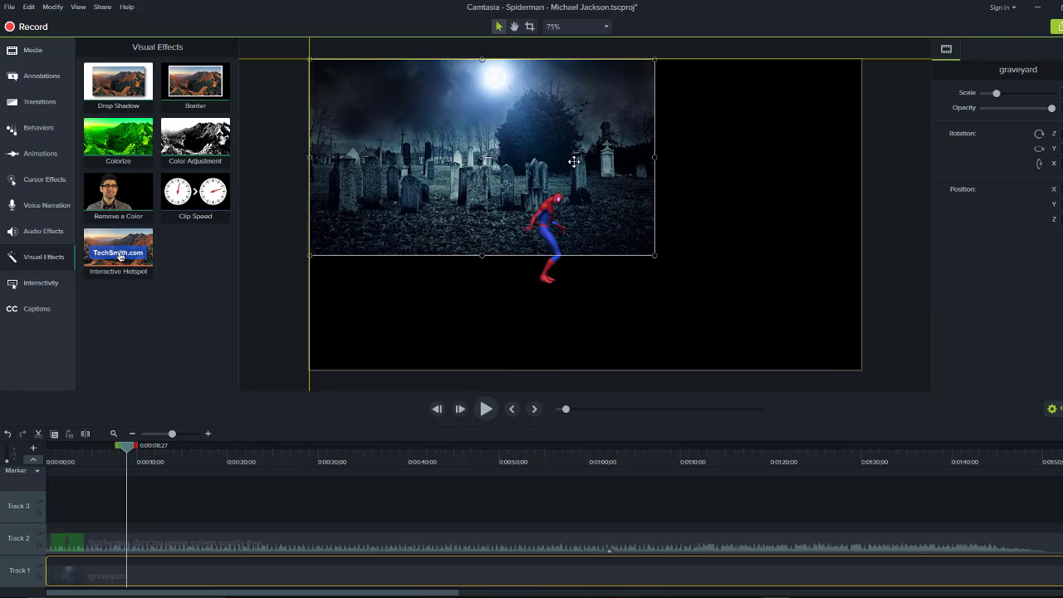
Step: Apply Scale to Fit to the graveyard image so it fills the whole canvas
right_click(573, 161)
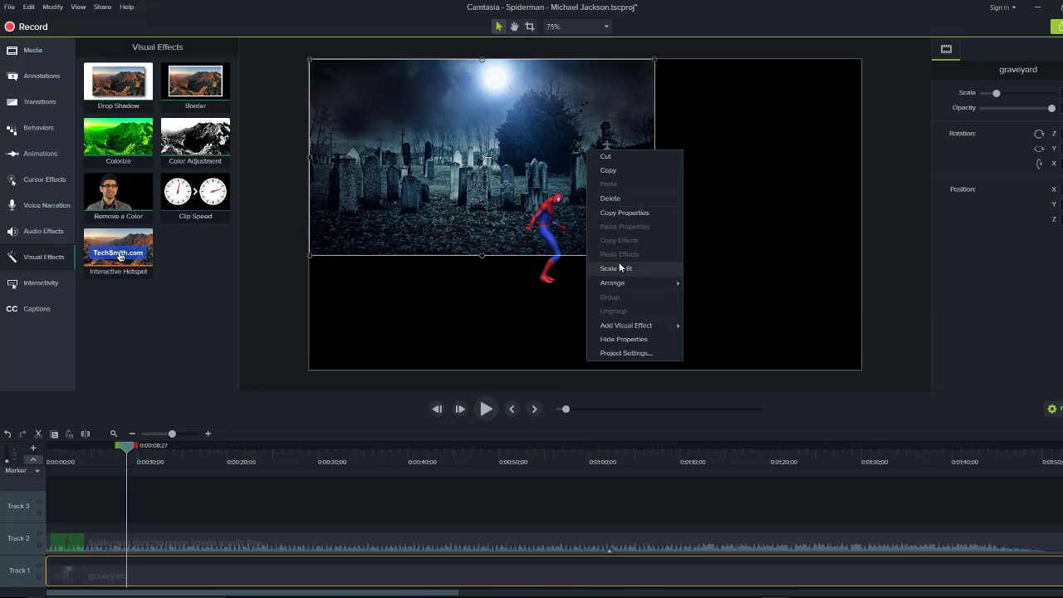
click(616, 269)
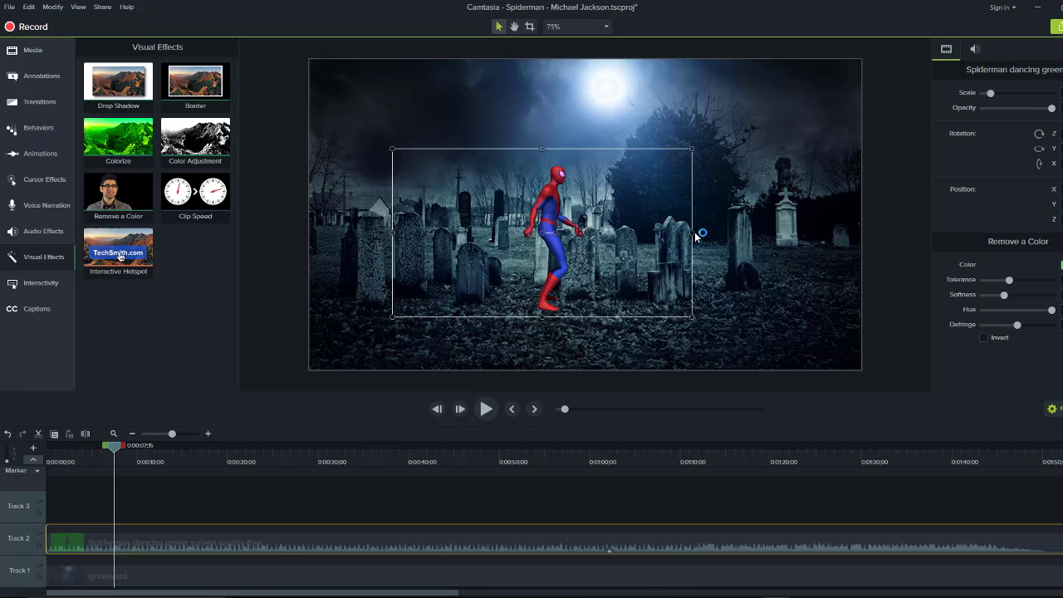
Step: Move Spiderman left among the headstones and play the finished composite
drag(697, 233, 598, 236)
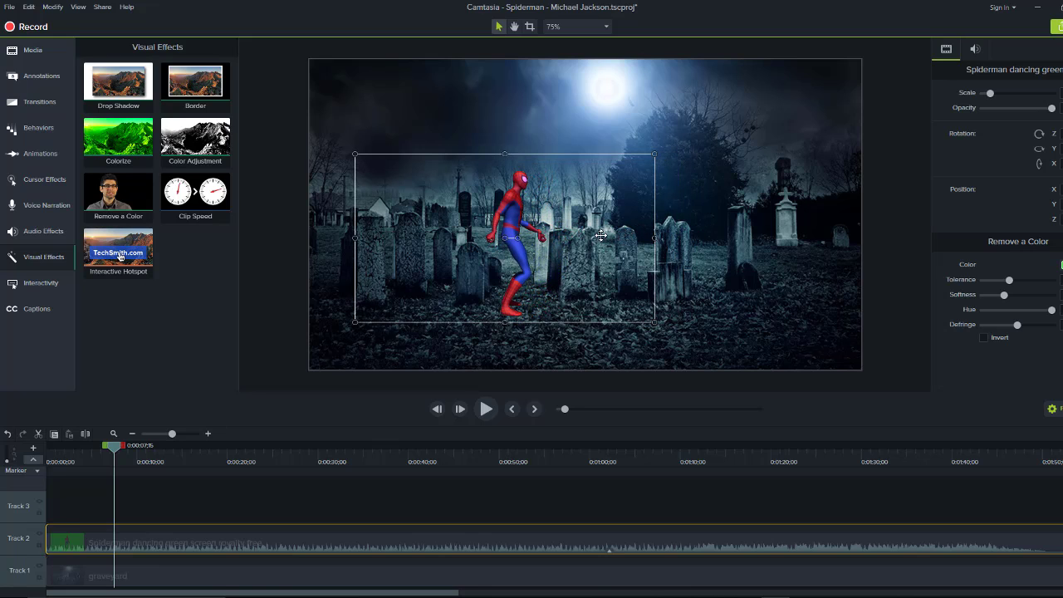
click(485, 408)
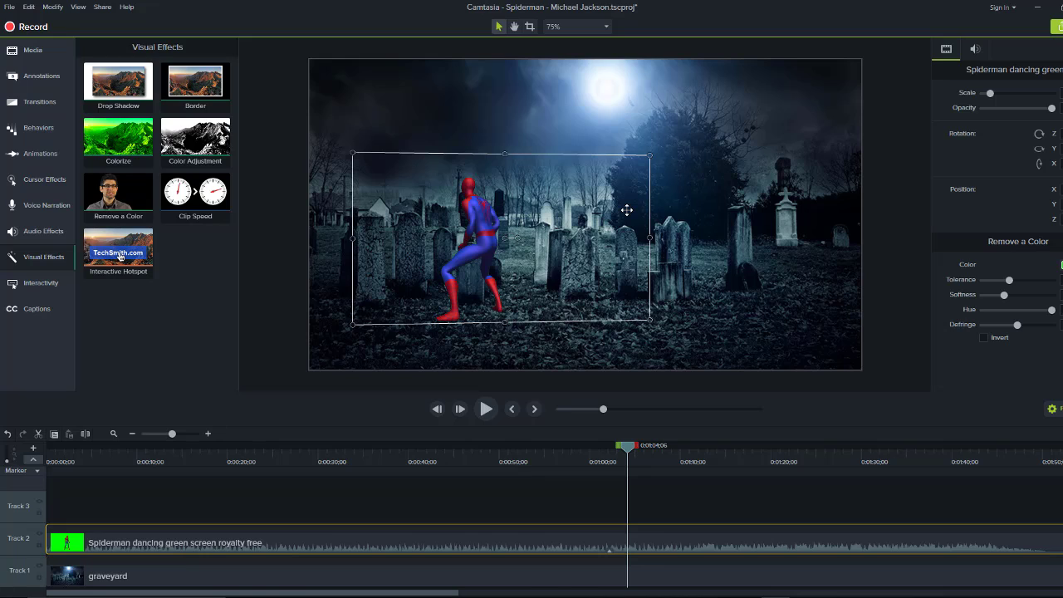
mouse_move(641, 279)
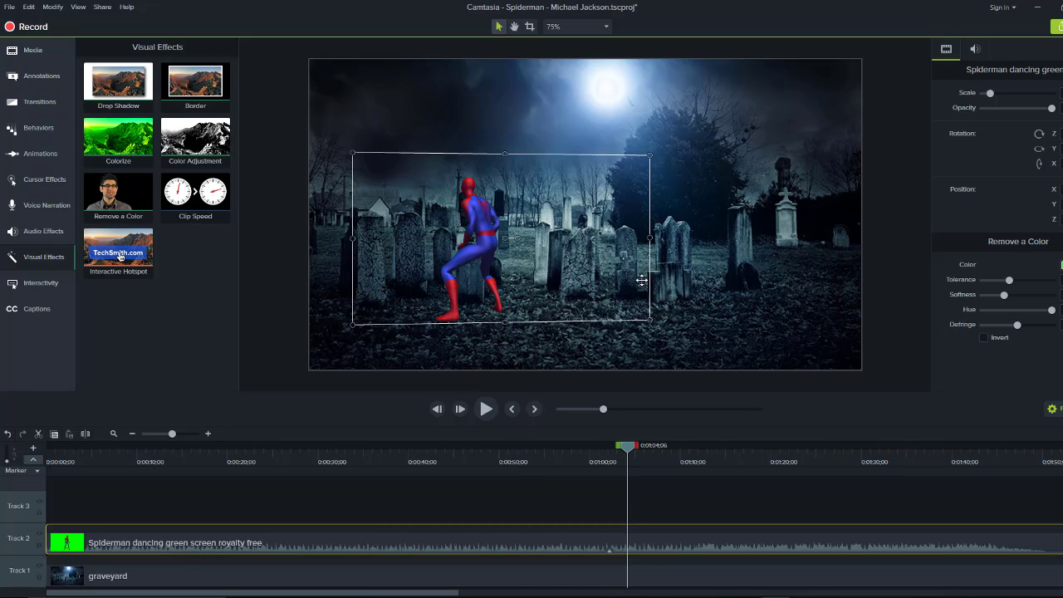